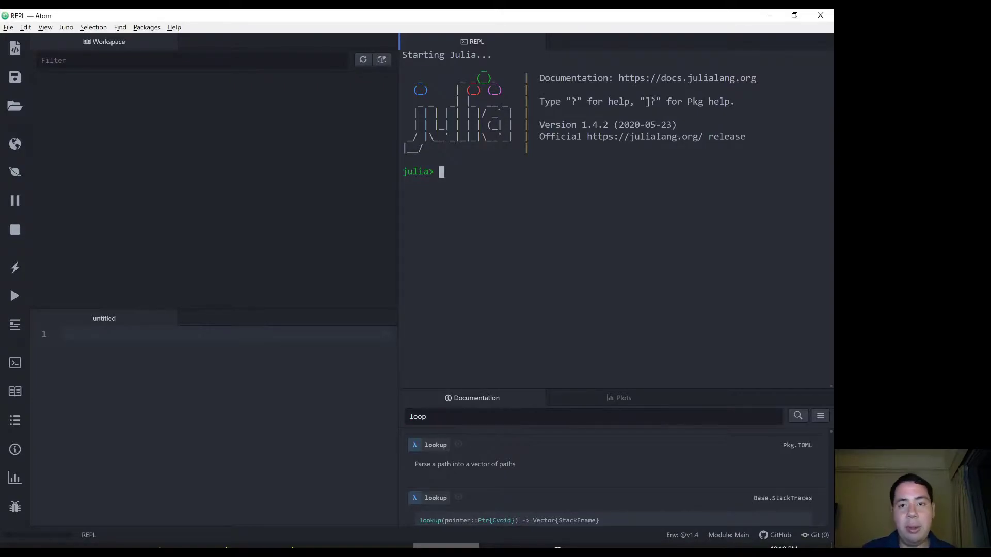
- Run pwd() in the Julia REPL to print the current working directory
{"action": "type", "text": "pwd"}
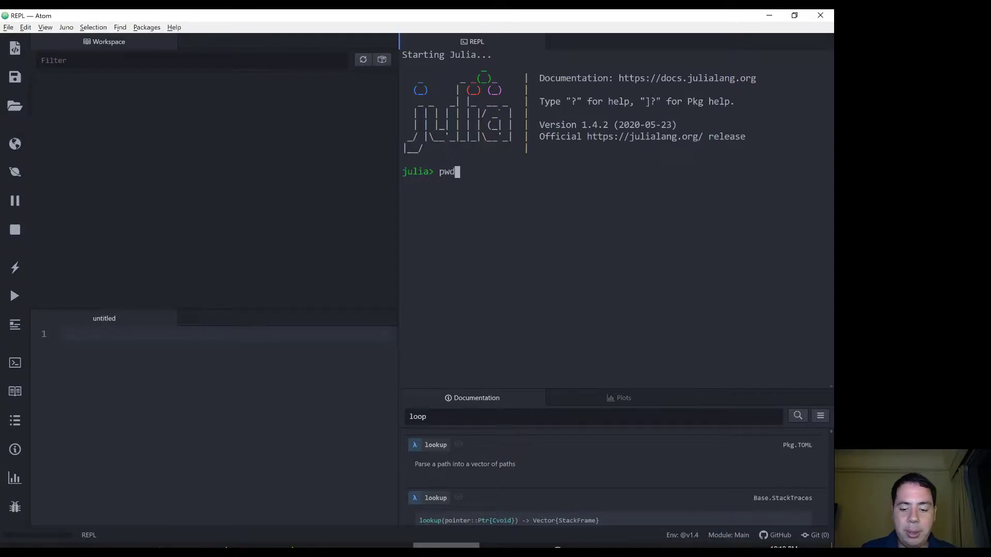
{"action": "type", "text": "()"}
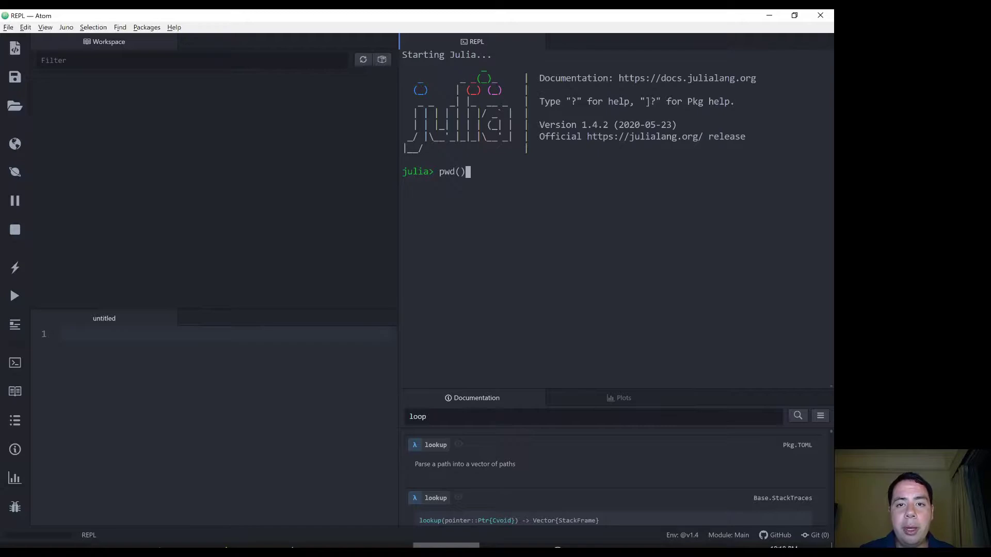
{"action": "key", "text": "Return"}
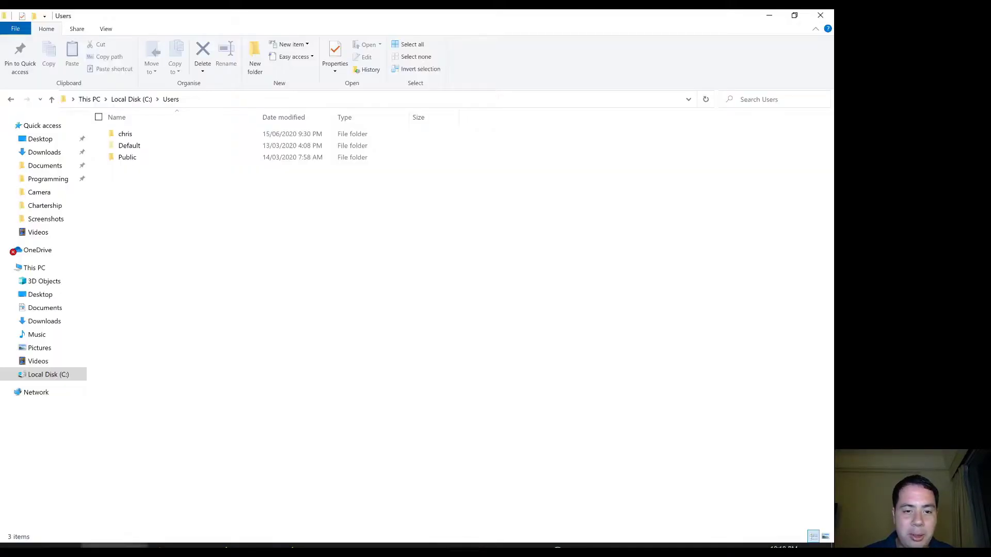
- Open the chris user folder under C:\Users, which holds births.csv
{"action": "left_click", "coordinate": [125, 133]}
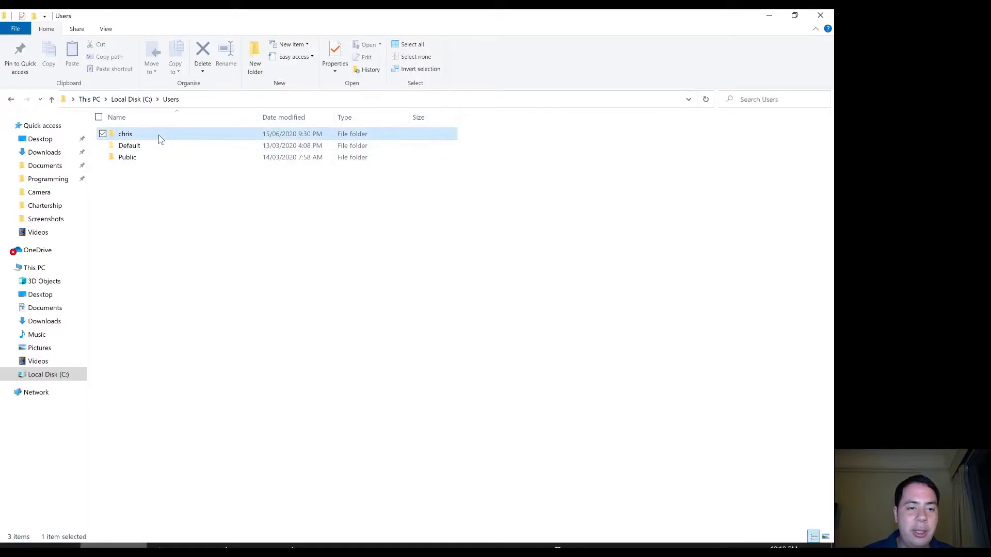
{"action": "double_click", "coordinate": [125, 133]}
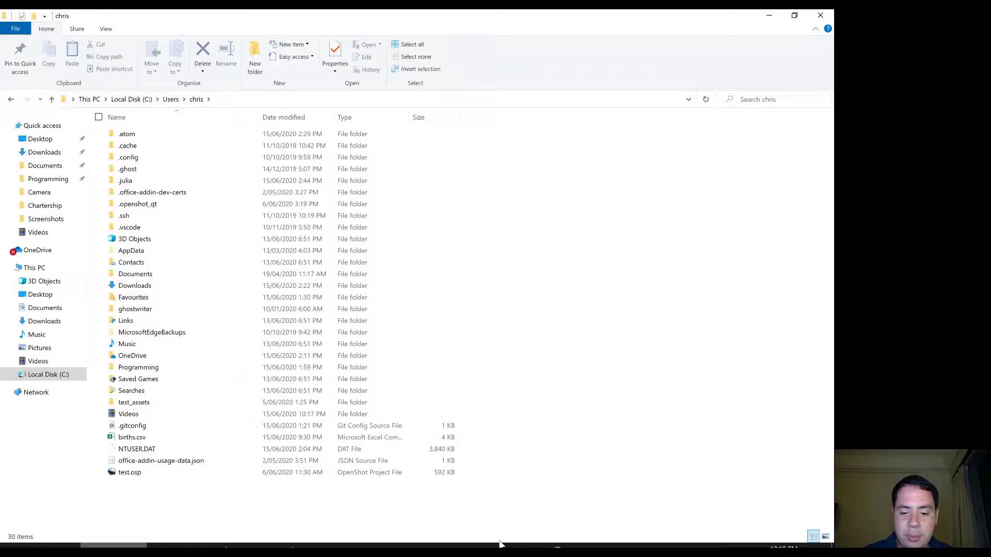
- Open births.csv in Excel and look over its Period, Mothers_Age and Count rows
{"action": "double_click", "coordinate": [132, 437]}
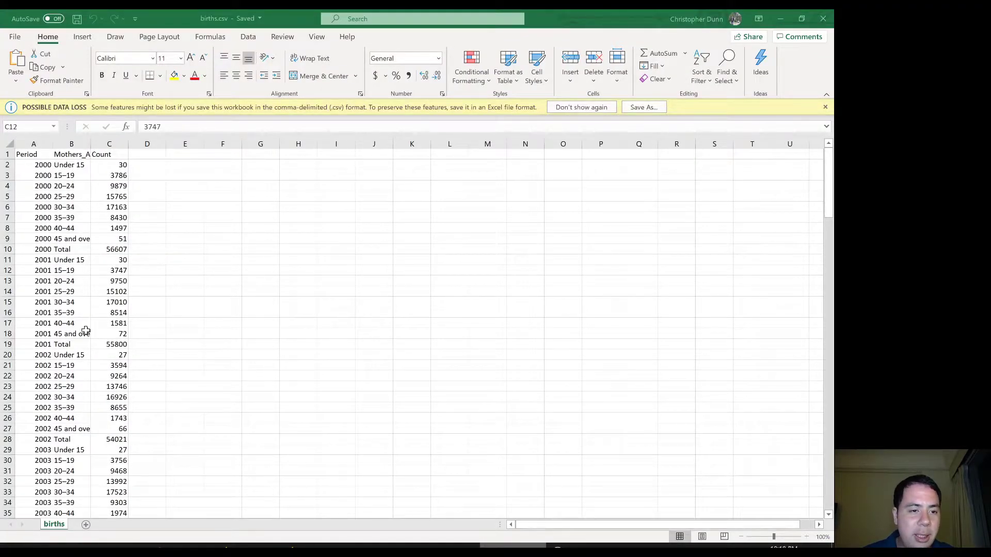
{"action": "left_click", "coordinate": [71, 336]}
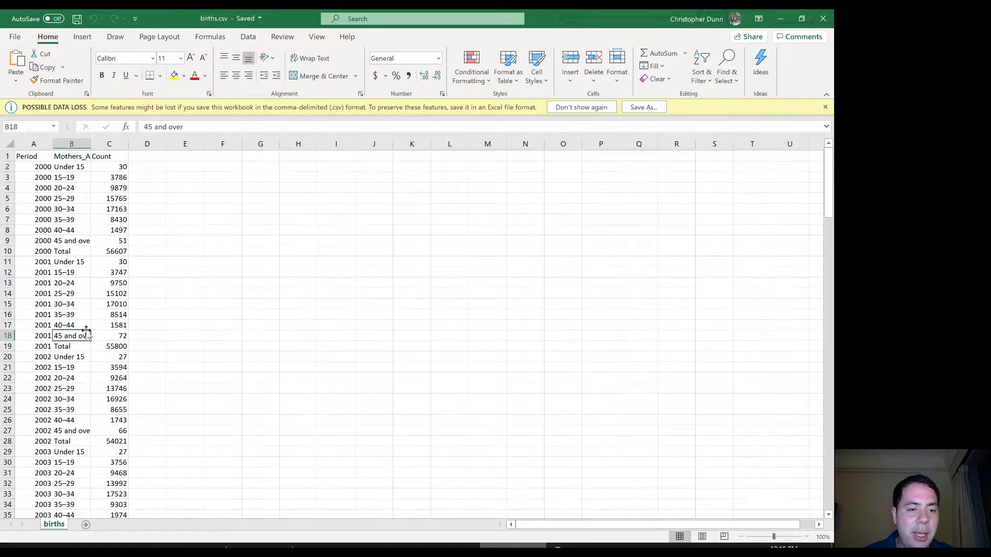
{"action": "scroll", "scroll_direction": "down", "scroll_amount": 3}
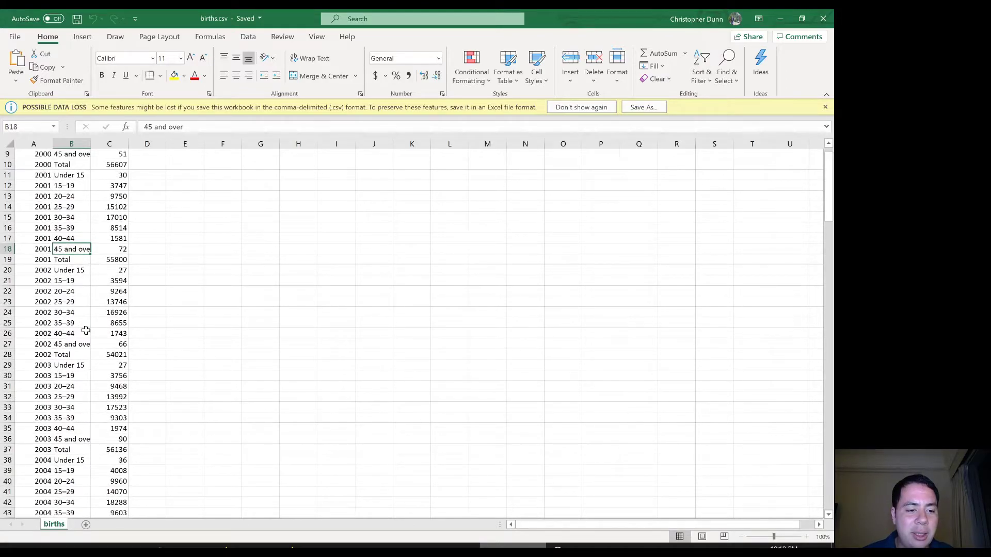
{"action": "scroll", "scroll_direction": "up", "scroll_amount": 3}
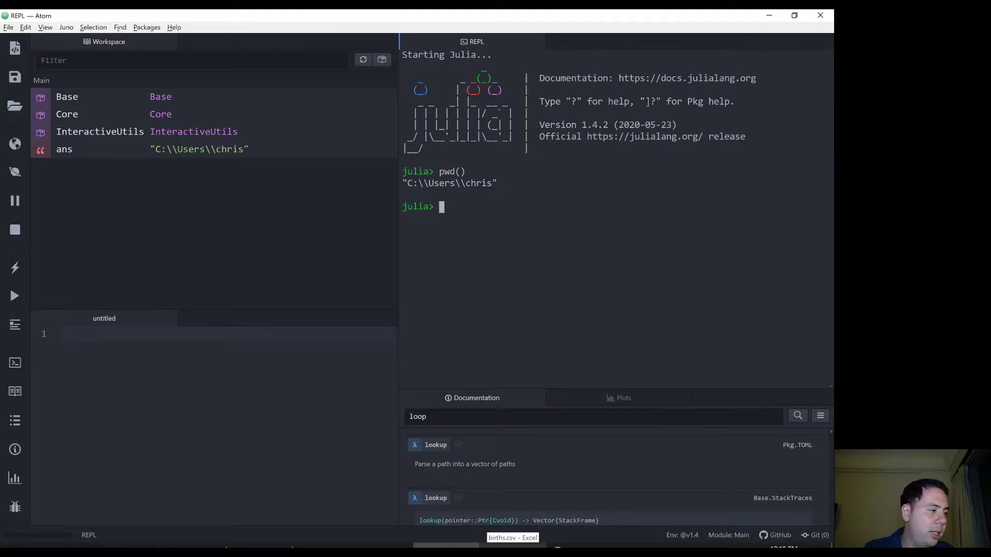
- Run open("births.csv") in the REPL, getting an IOStream stored as ans
{"action": "type", "text": "open("}
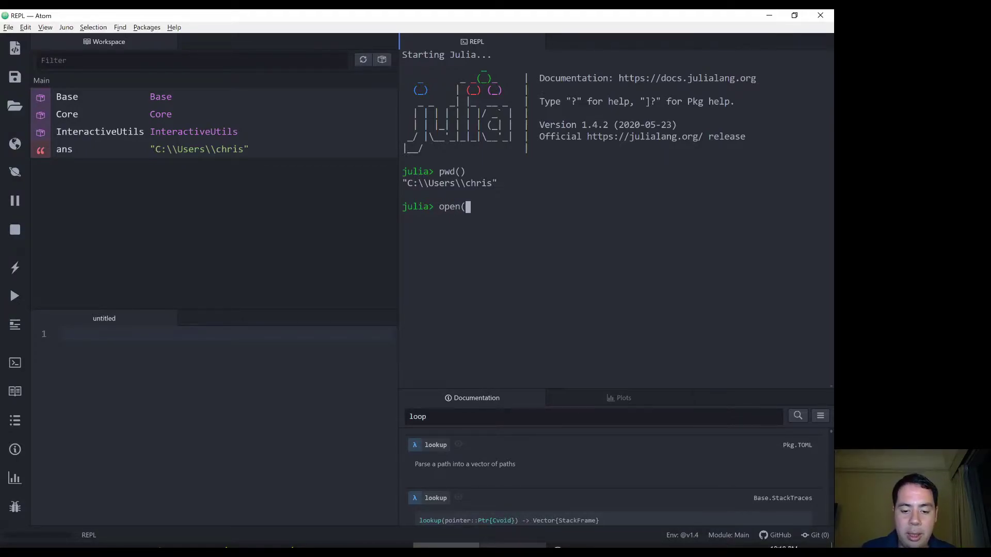
{"action": "type", "text": "\"births.csv\""}
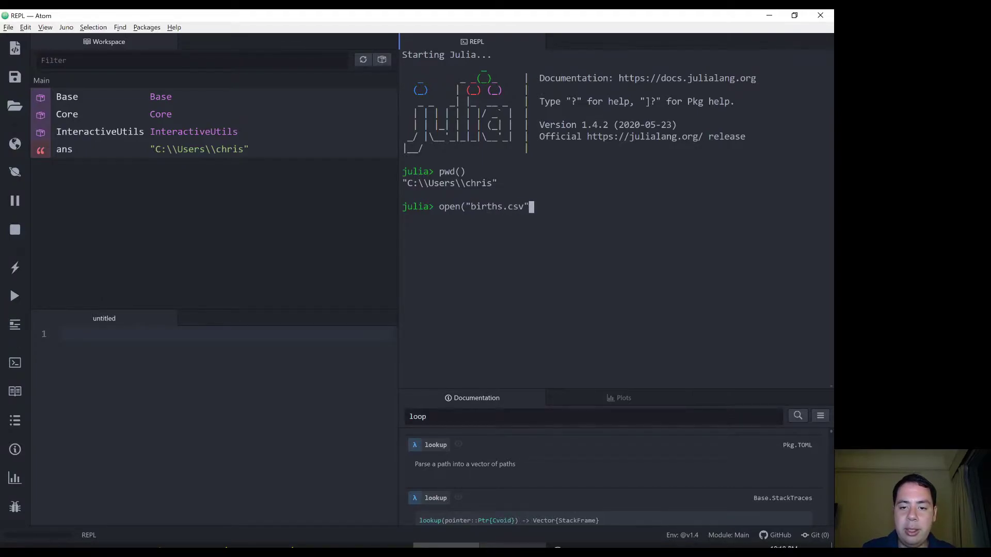
{"action": "key", "text": "Return"}
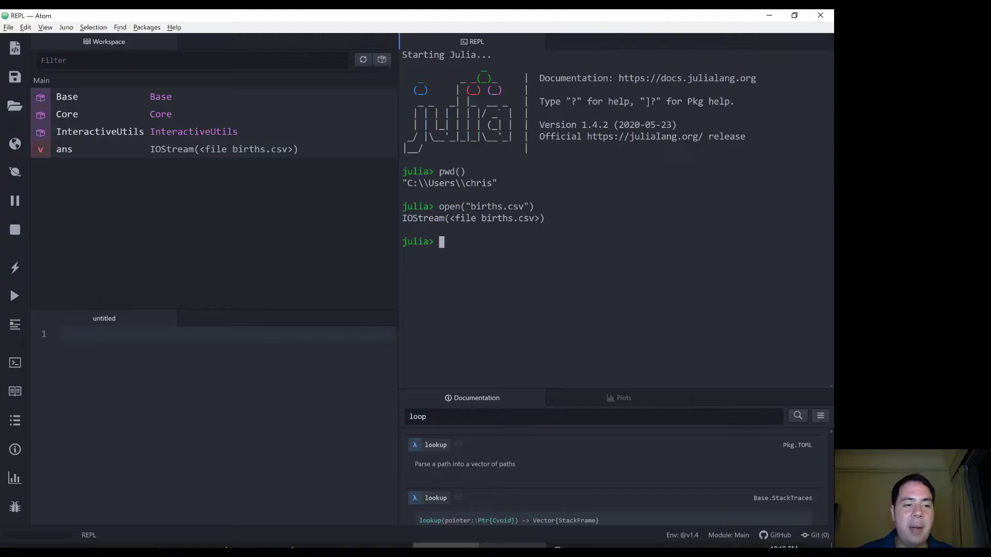
{"action": "mouse_move", "coordinate": [140, 168]}
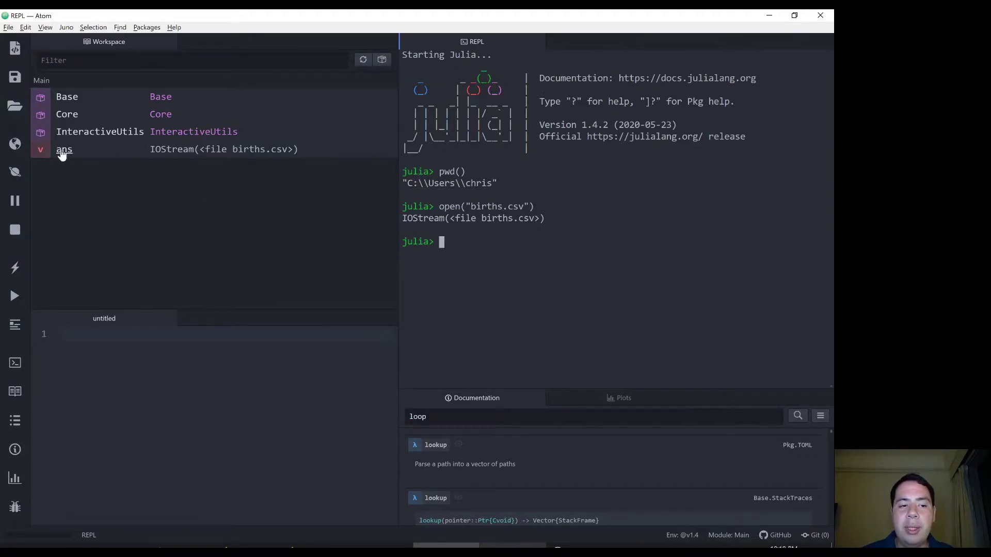
{"action": "mouse_move", "coordinate": [119, 172]}
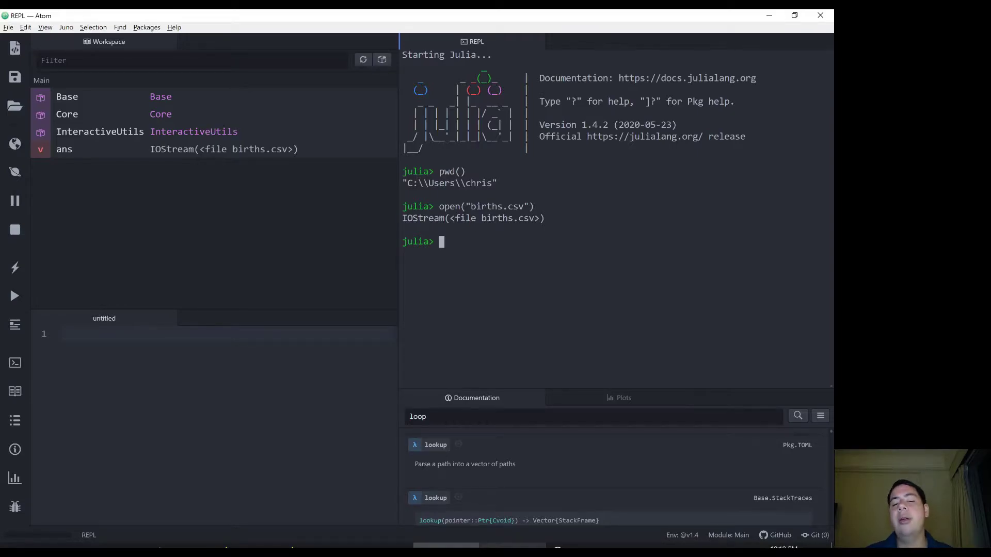
{"action": "mouse_move", "coordinate": [232, 158]}
{"action": "type", "text": "close(ans"}
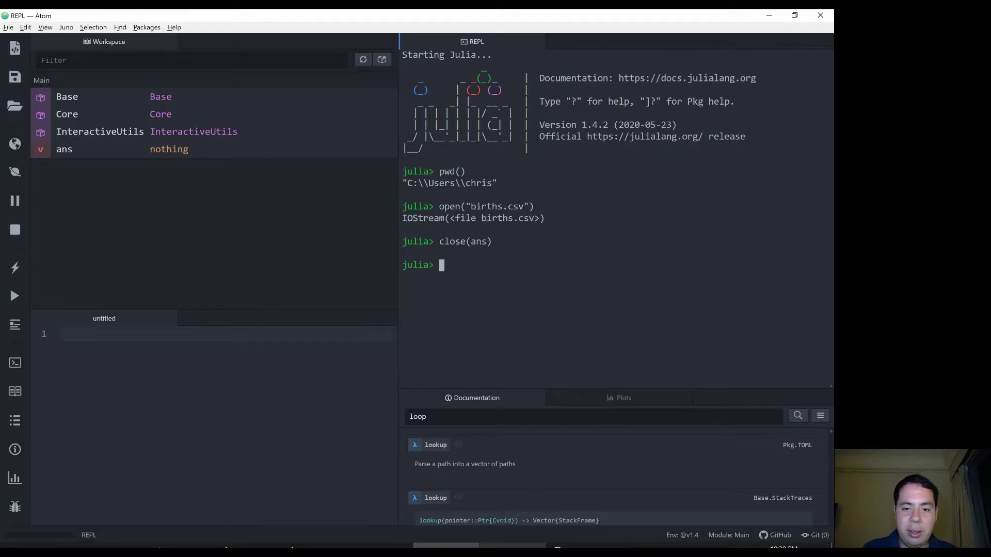
- Reopen births.csv with f = open("births.csv") so the stream is kept in f
{"action": "type", "text": "f = open"}
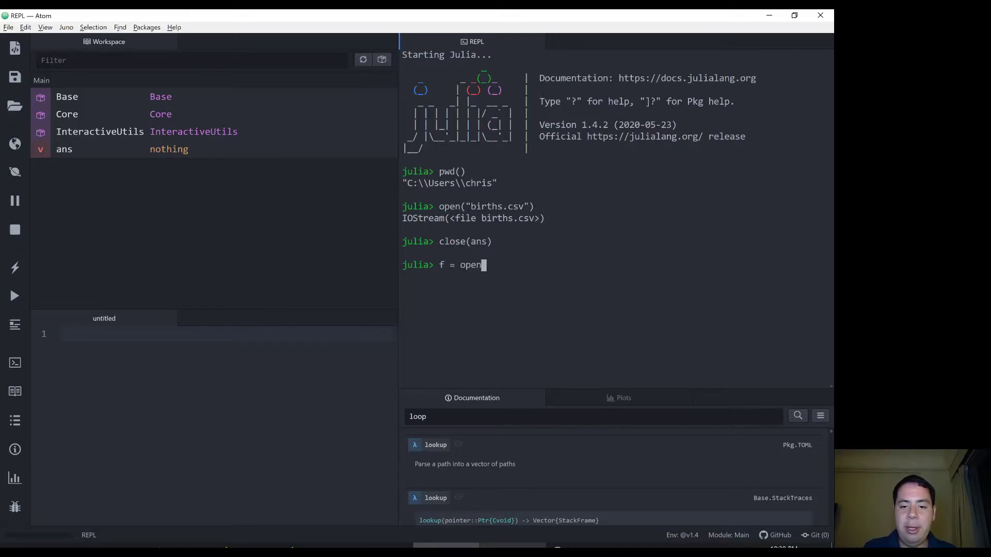
{"action": "type", "text": "(\"births.co"}
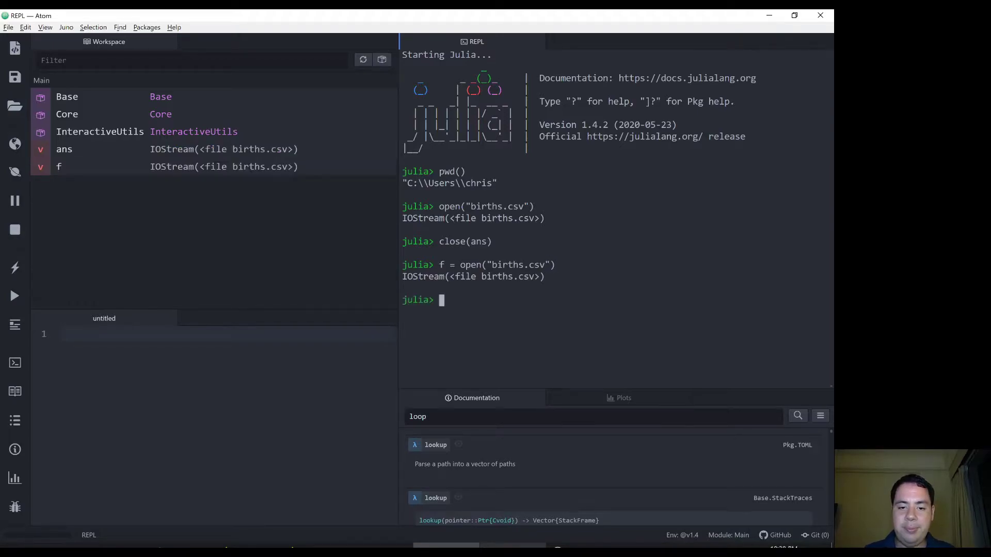
{"action": "mouse_move", "coordinate": [185, 196]}
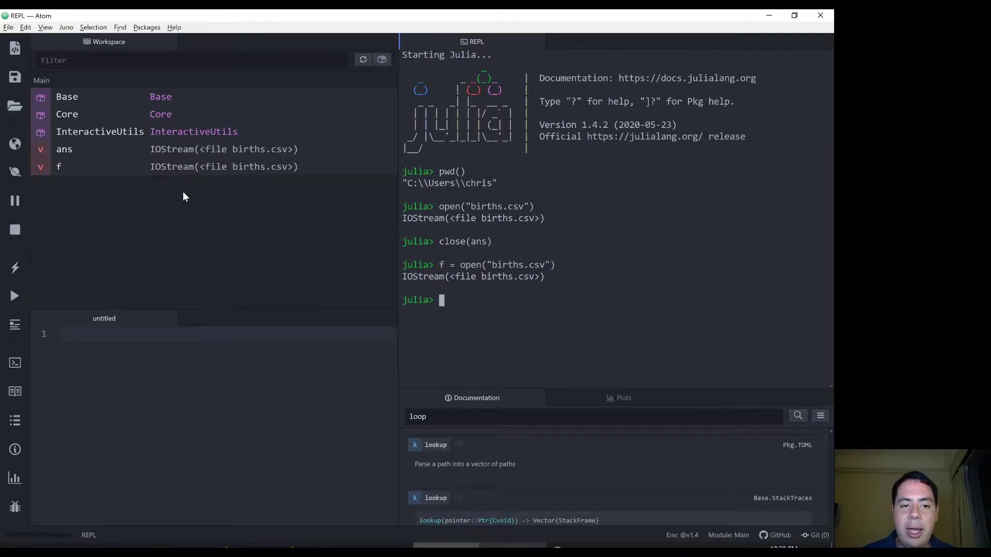
{"action": "mouse_move", "coordinate": [204, 183]}
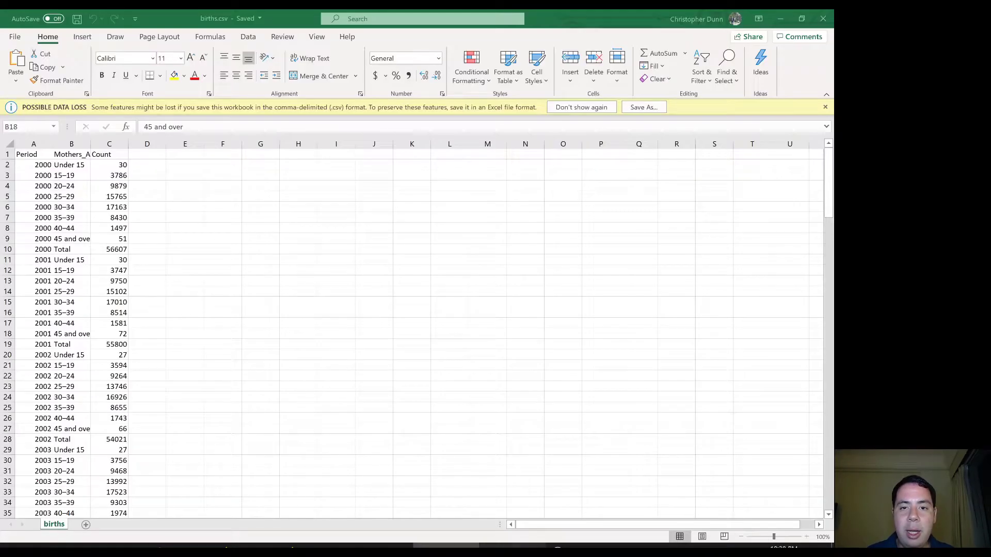
- Bring the Excel window with births.csv back and select an empty cell
{"action": "left_click", "coordinate": [412, 281]}
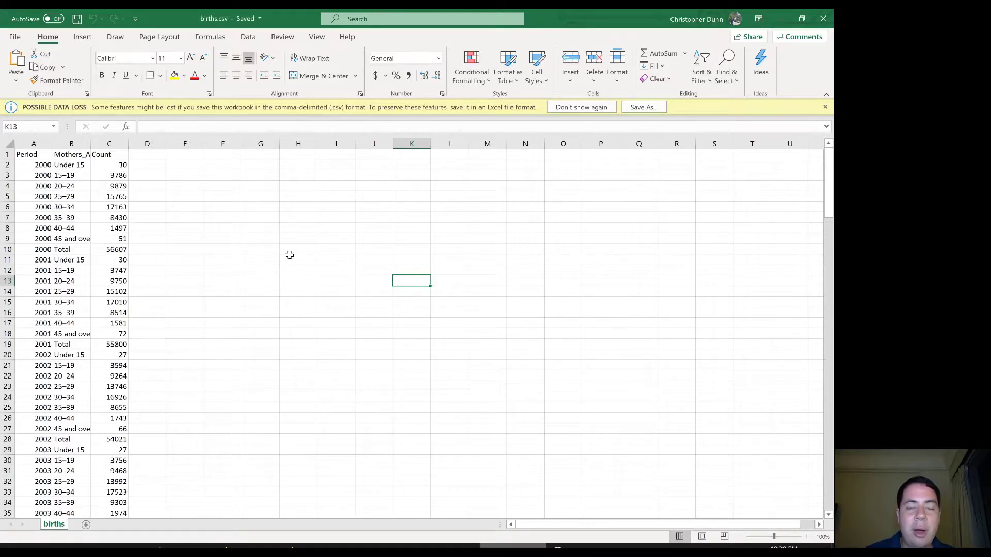
{"action": "mouse_move", "coordinate": [463, 447]}
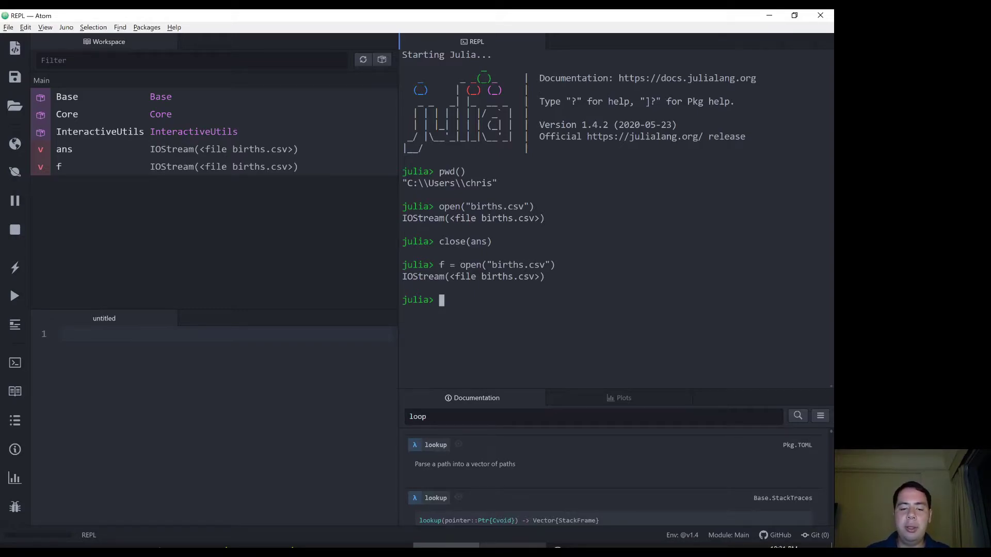
- Close f and start totallines = open("births.csv") do f block
{"action": "type", "text": "close(f"}
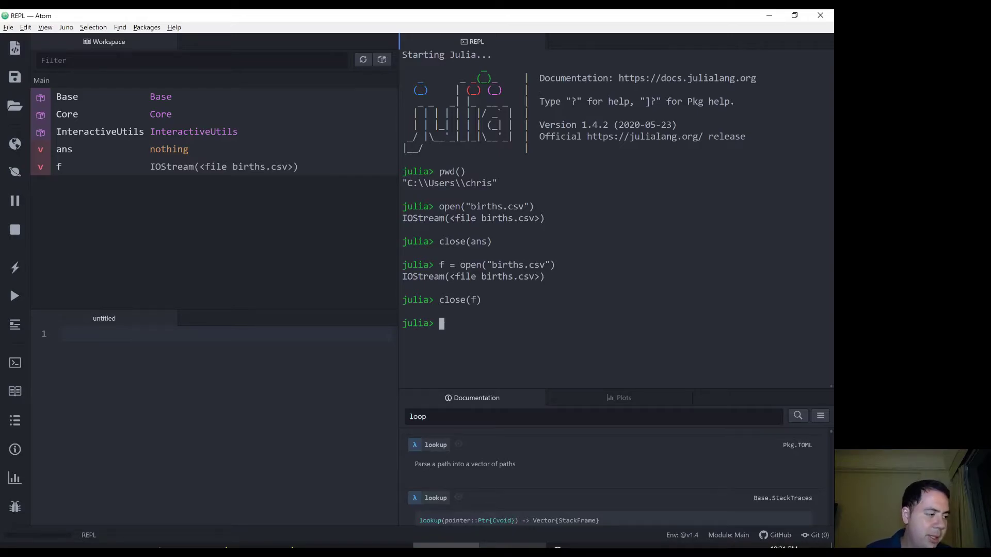
{"action": "type", "text": "total"}
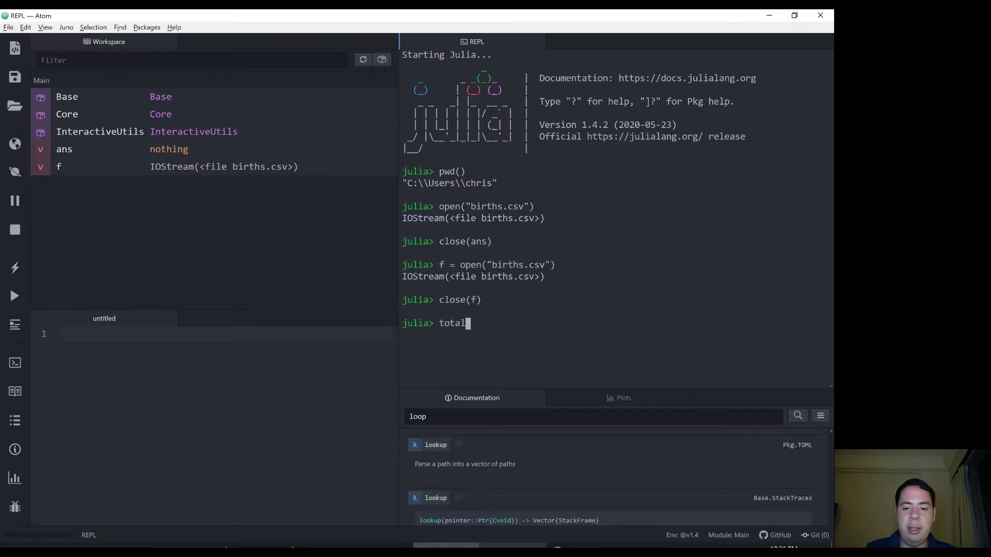
{"action": "type", "text": "lines ="}
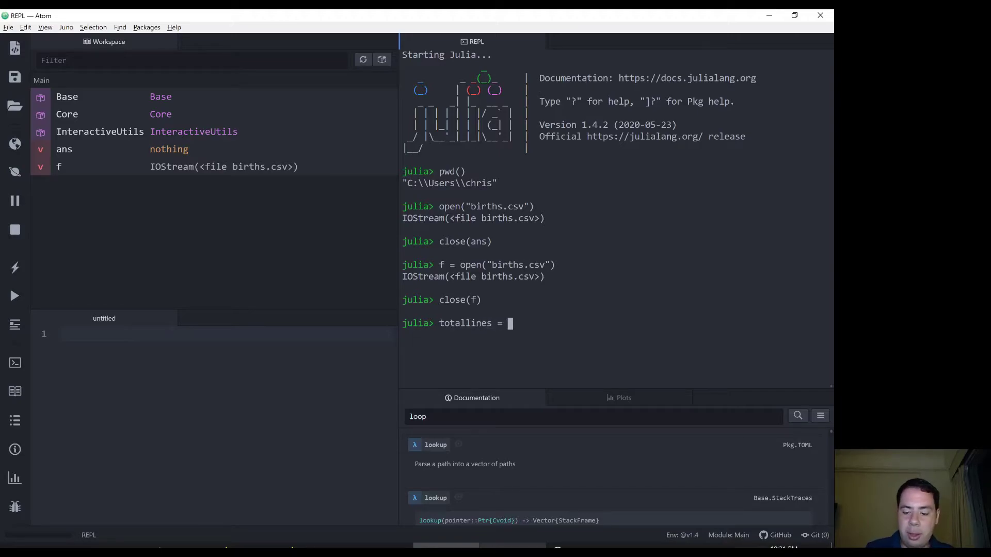
{"action": "type", "text": "open"}
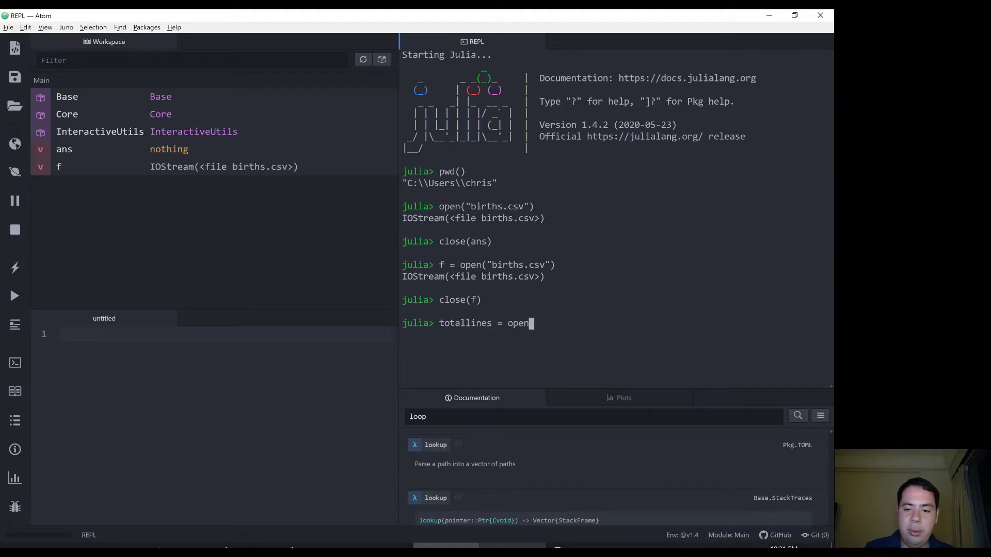
{"action": "type", "text": "(\"births."}
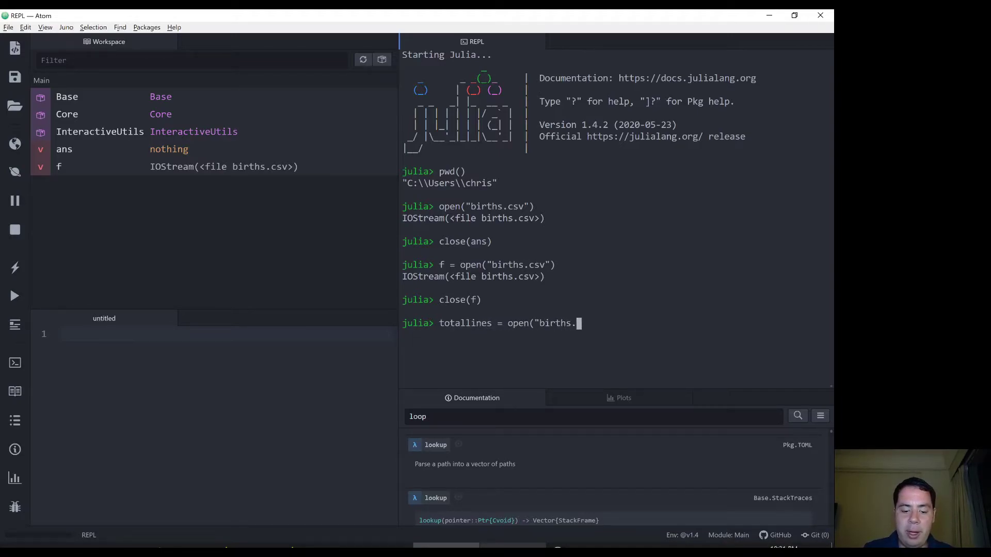
{"action": "type", "text": "csv\")"}
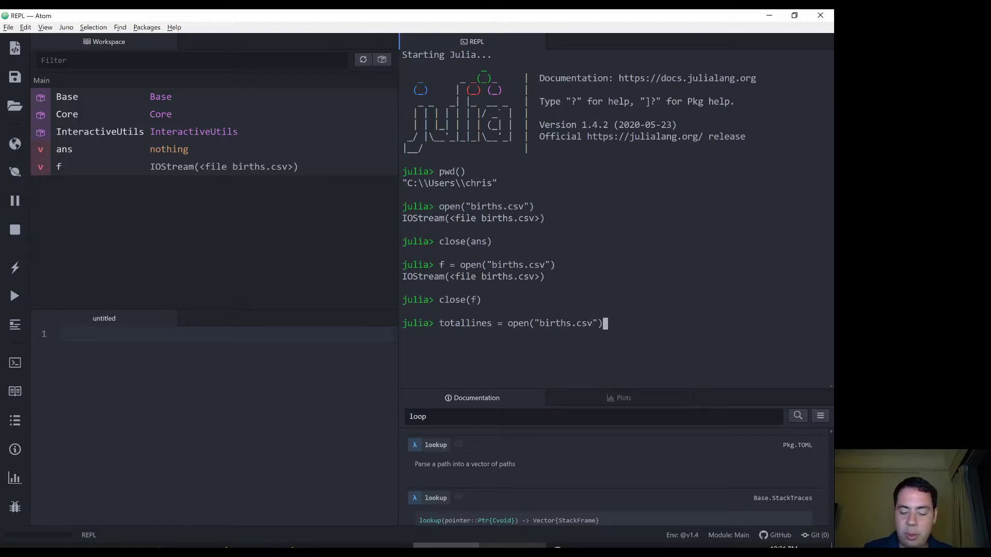
{"action": "type", "text": "do f"}
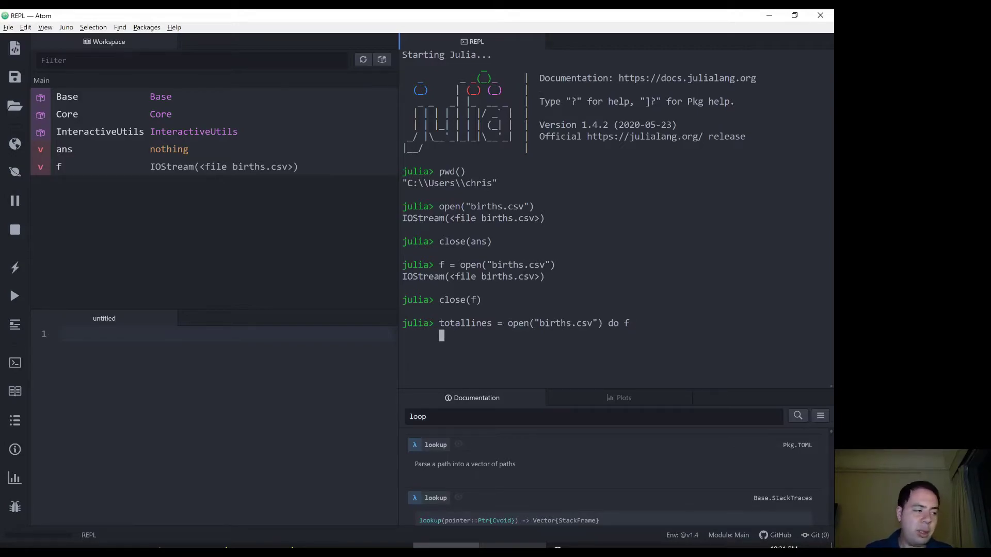
- Write the eachline loop incrementing linecounter and return it, giving 181 lines
{"action": "type", "text": "linecounter = 0"}
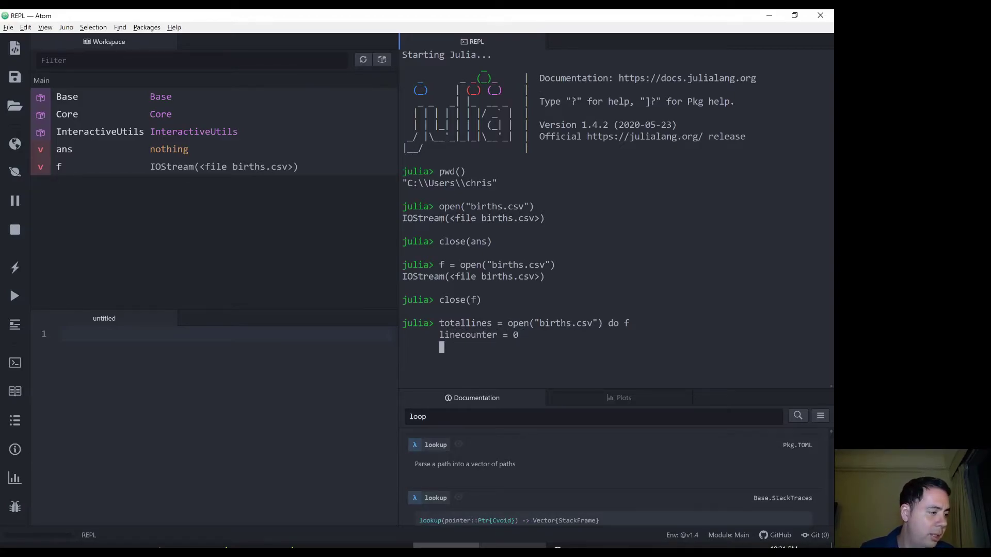
{"action": "type", "text": "for 1"}
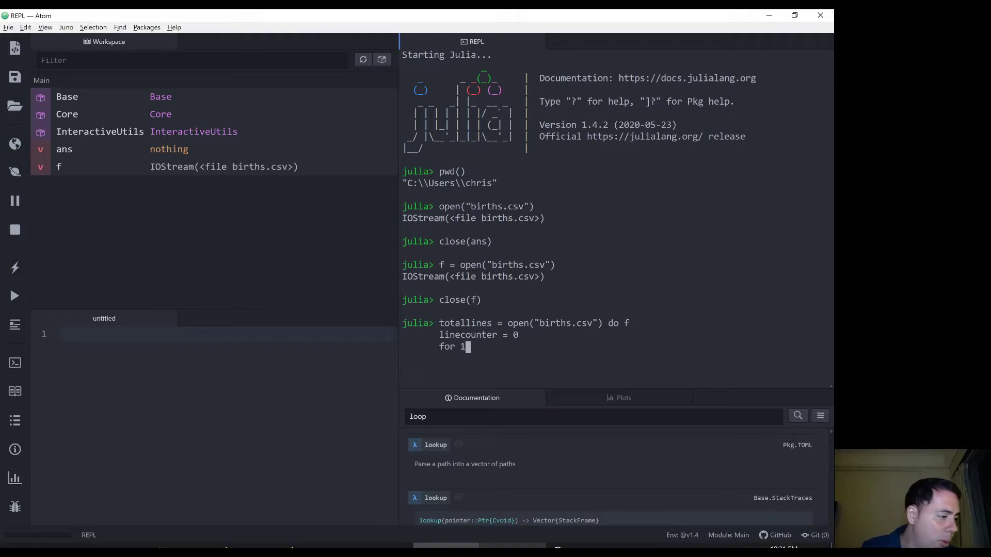
{"action": "type", "text": "ine in"}
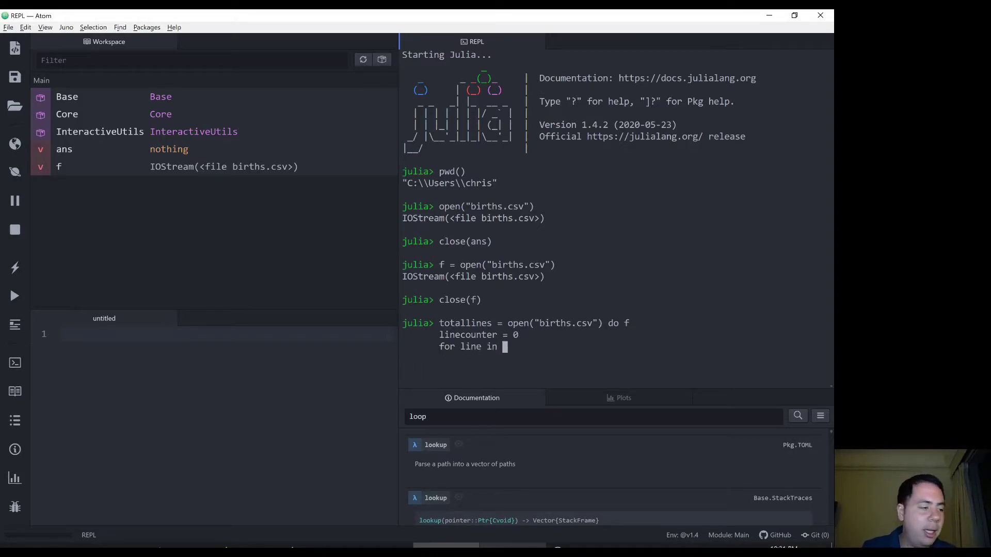
{"action": "type", "text": "eachline(f)"}
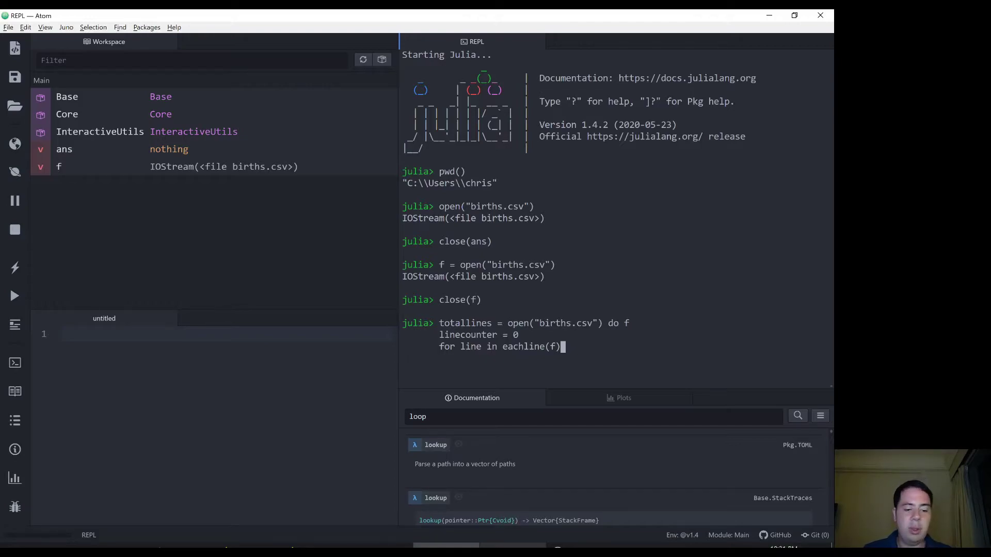
{"action": "type", "text": "linecounter"}
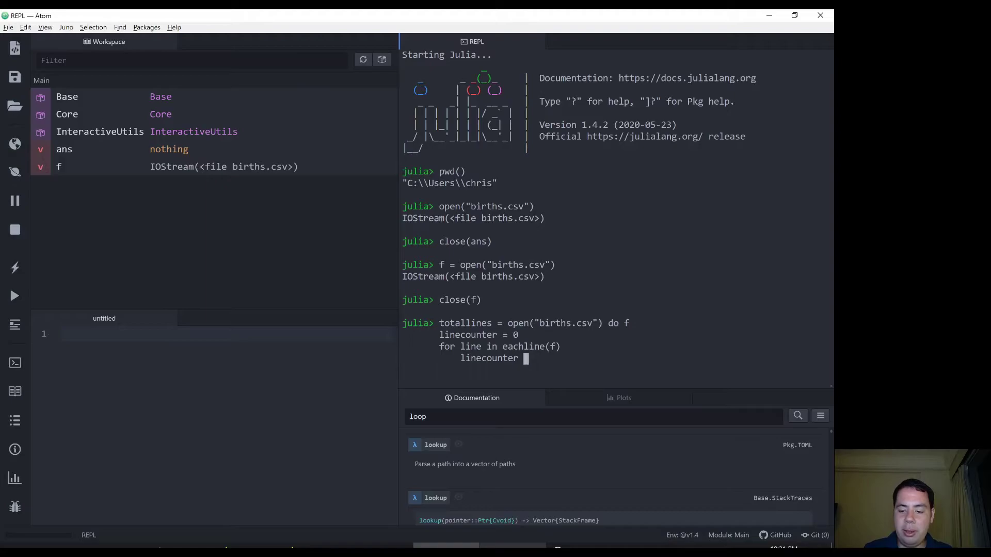
{"action": "type", "text": "+= 1"}
{"action": "type", "text": "end"}
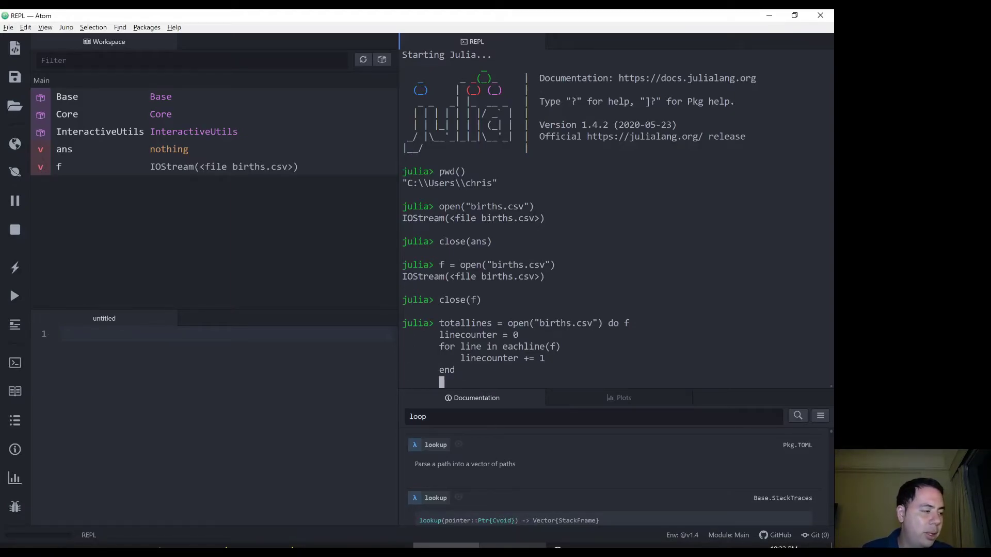
{"action": "type", "text": "("}
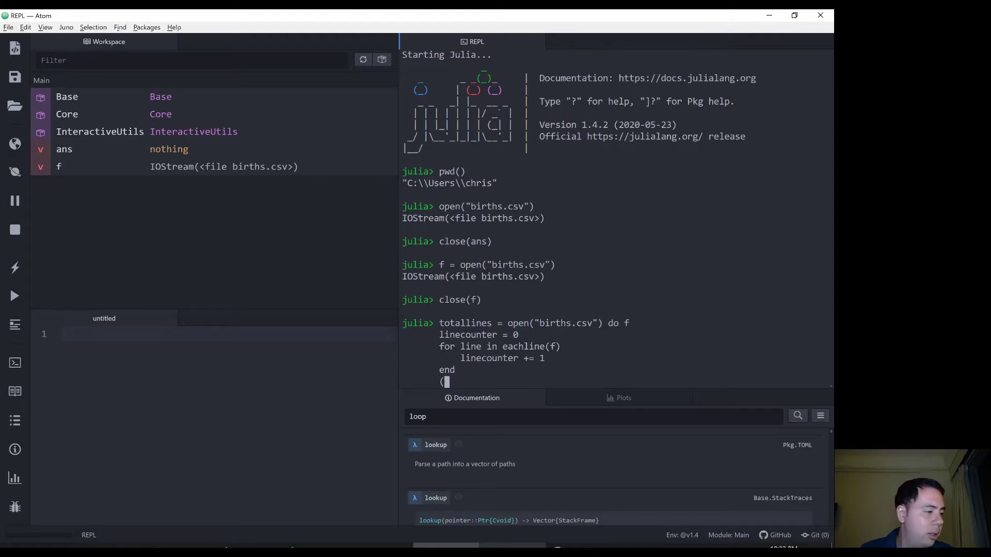
{"action": "type", "text": "linecounter)"}
{"action": "type", "text": "end"}
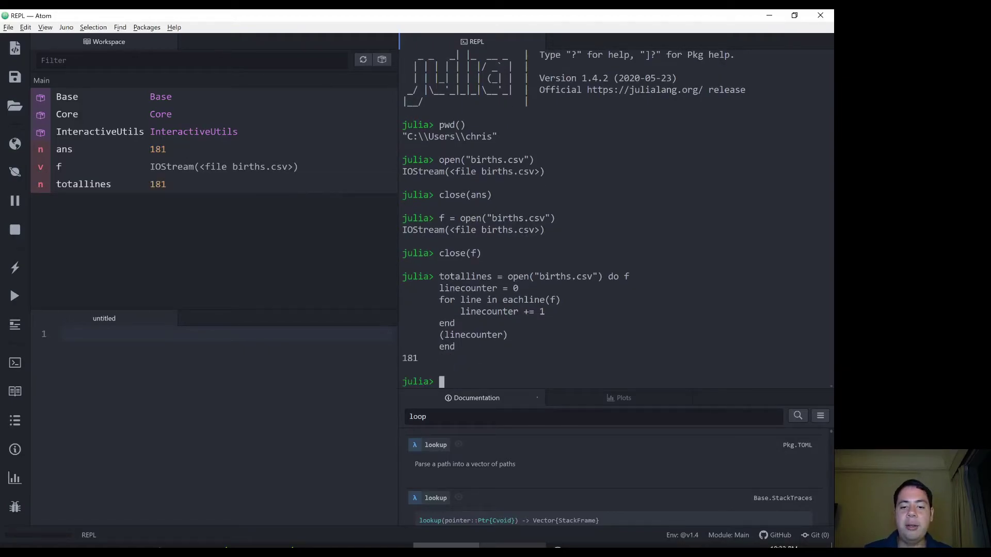
{"action": "mouse_move", "coordinate": [504, 506]}
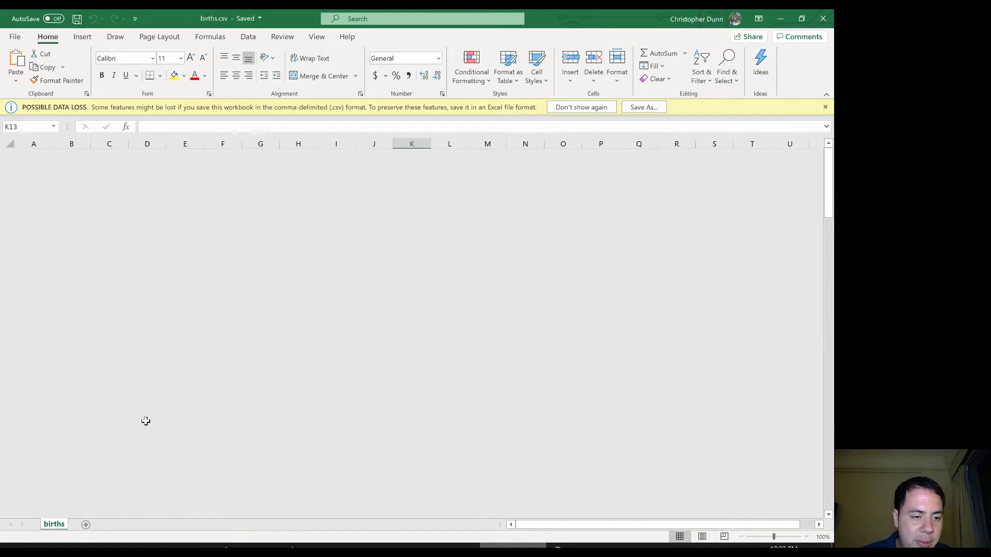
- Scroll down through the births.csv rows in Excel
{"action": "scroll", "scroll_direction": "down", "scroll_amount": 3}
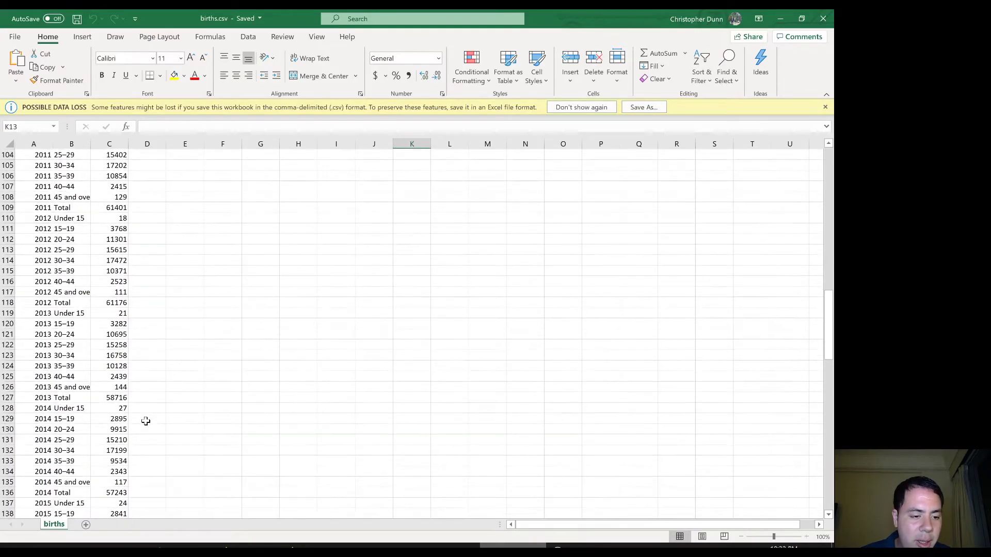
{"action": "scroll", "scroll_direction": "down", "scroll_amount": 3}
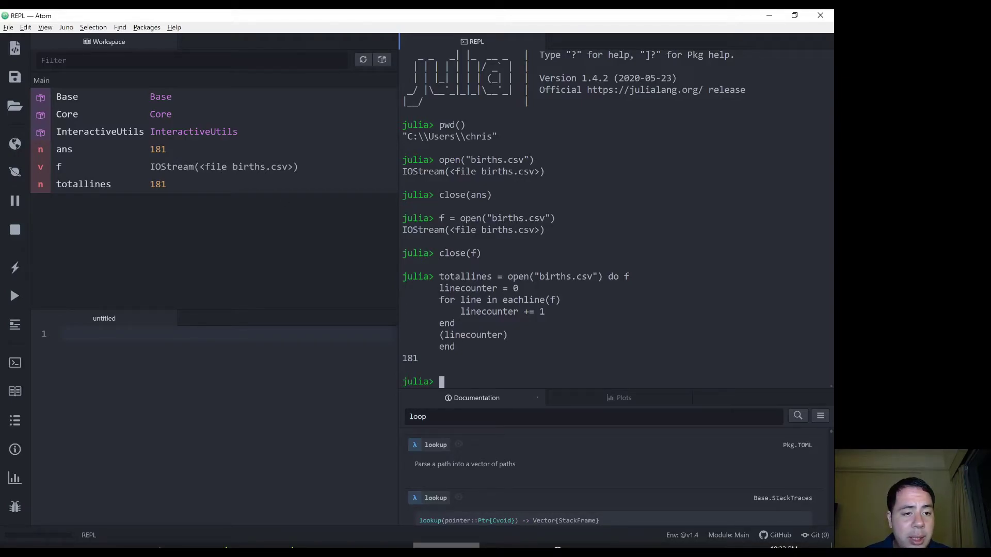
- Run read(f) on the closed handle, getting an empty UInt8 array, then close(f)
{"action": "type", "text": "read(f)"}
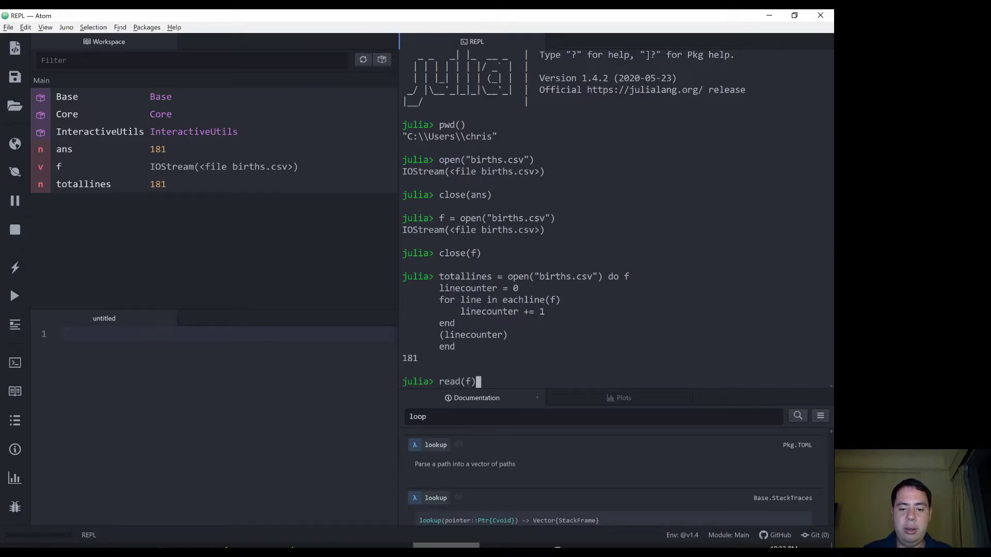
{"action": "key", "text": "Return"}
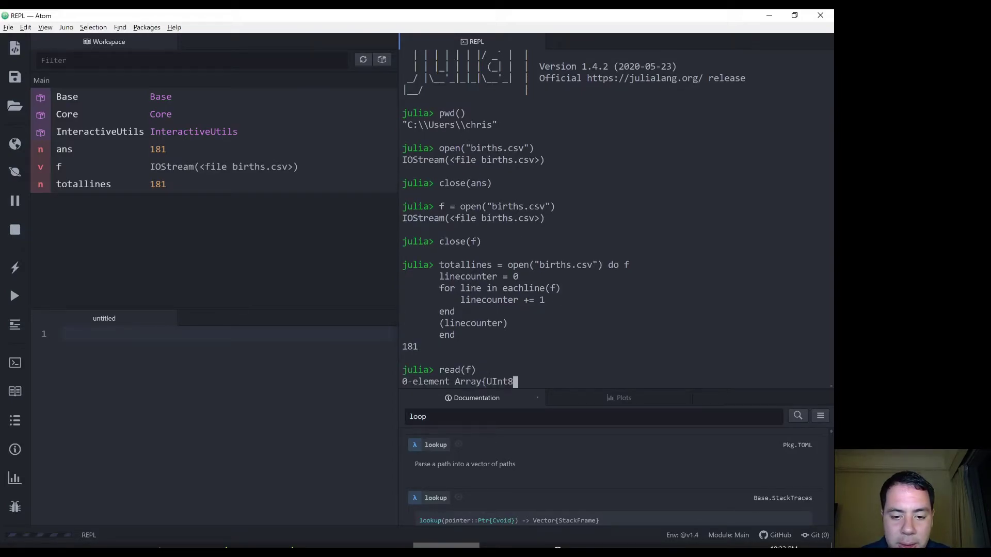
{"action": "key", "text": "Return"}
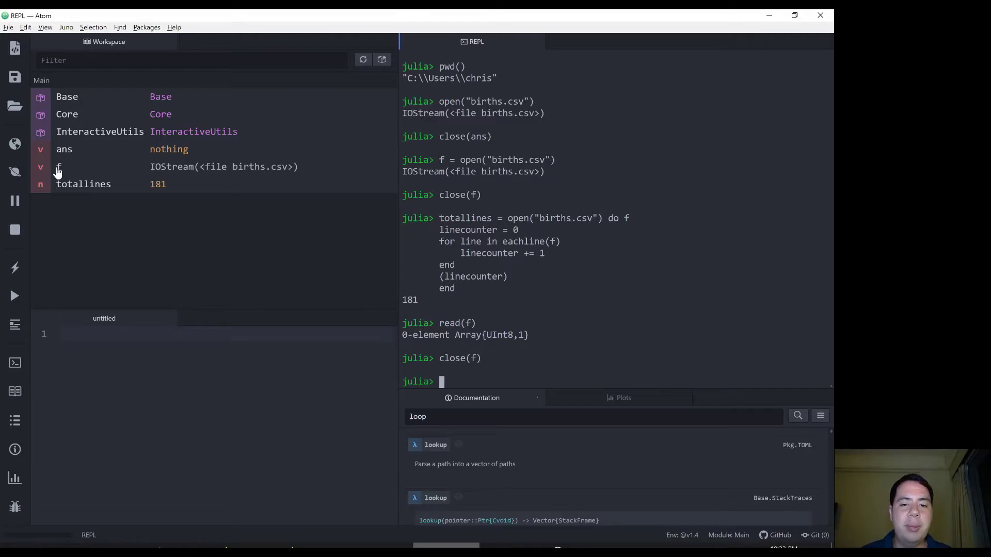
{"action": "mouse_move", "coordinate": [310, 175]}
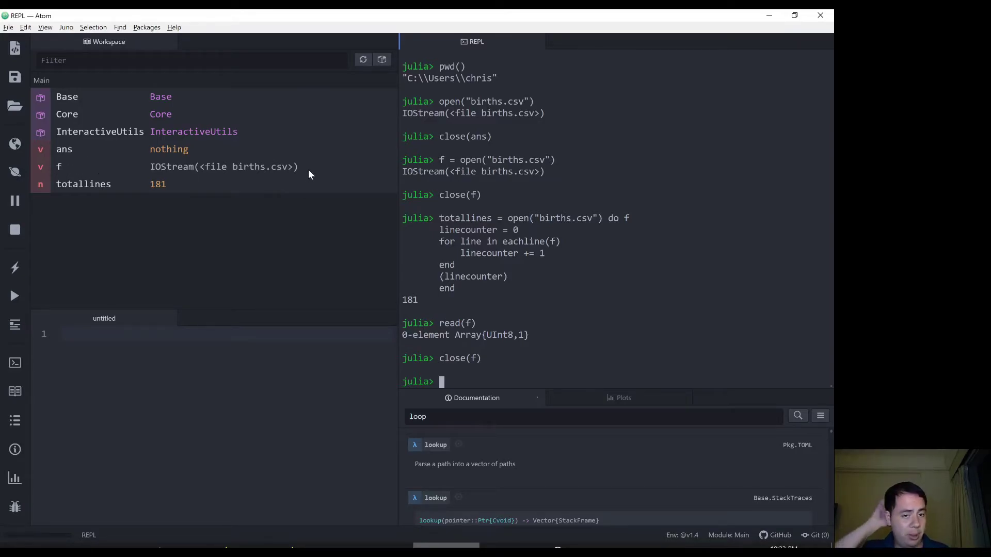
{"action": "mouse_move", "coordinate": [396, 284]}
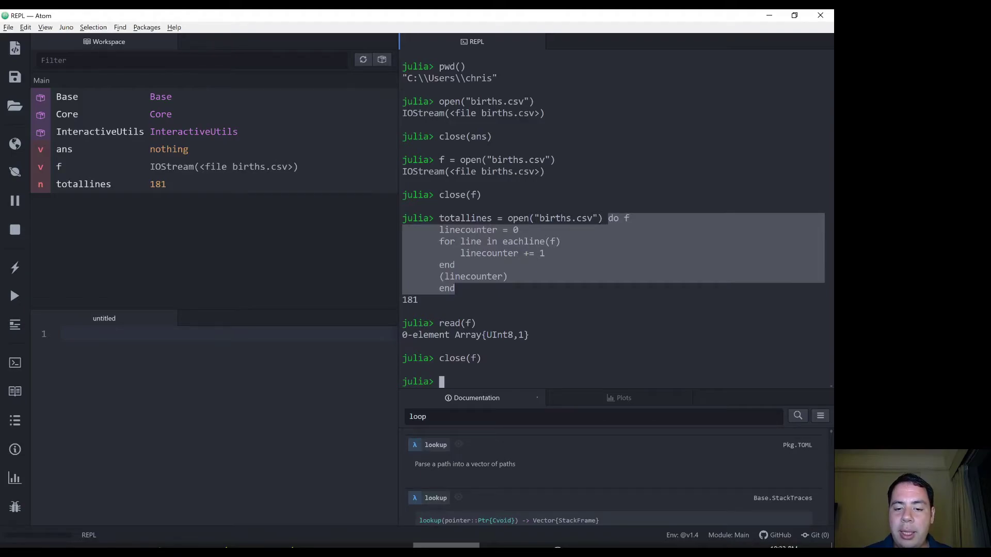
- Reopen births.csv as f and run lines = readlines(f), a 181-element String vector
{"action": "type", "text": "open"}
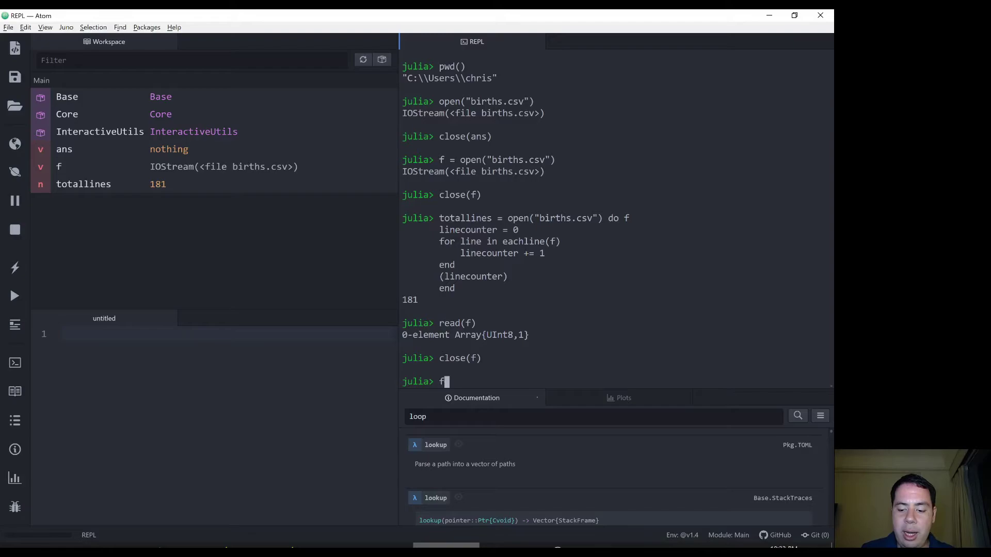
{"action": "type", "text": "= open(\""}
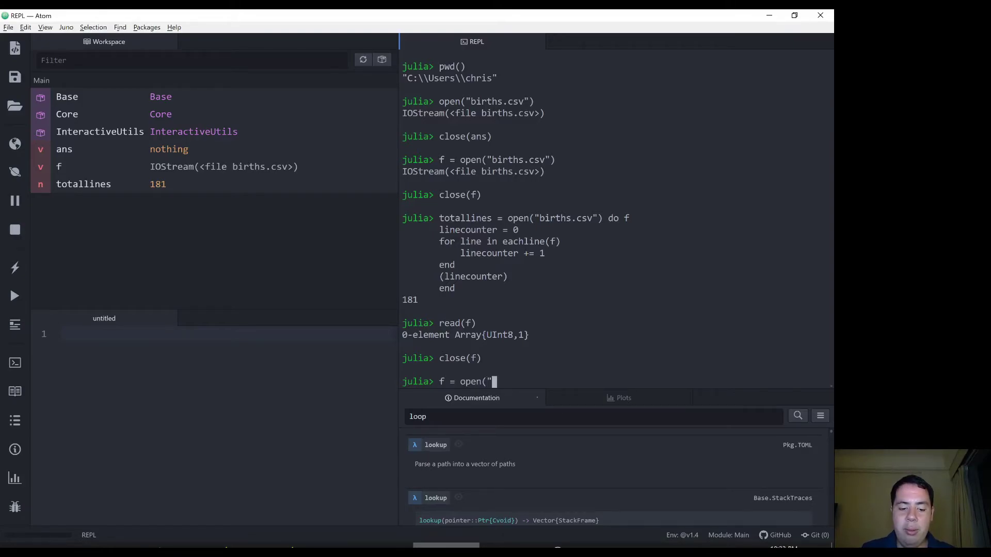
{"action": "type", "text": "births.csv\""}
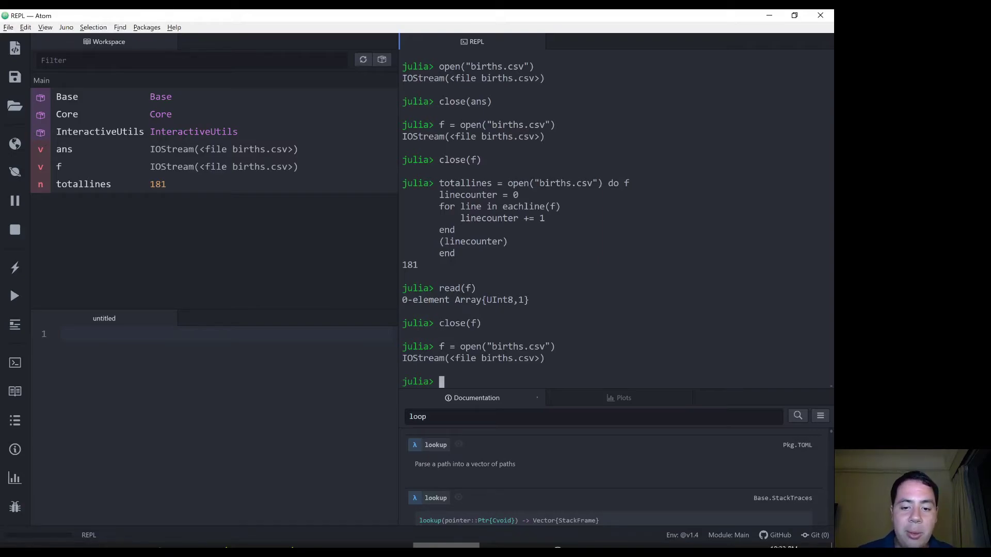
{"action": "type", "text": "lines = read"}
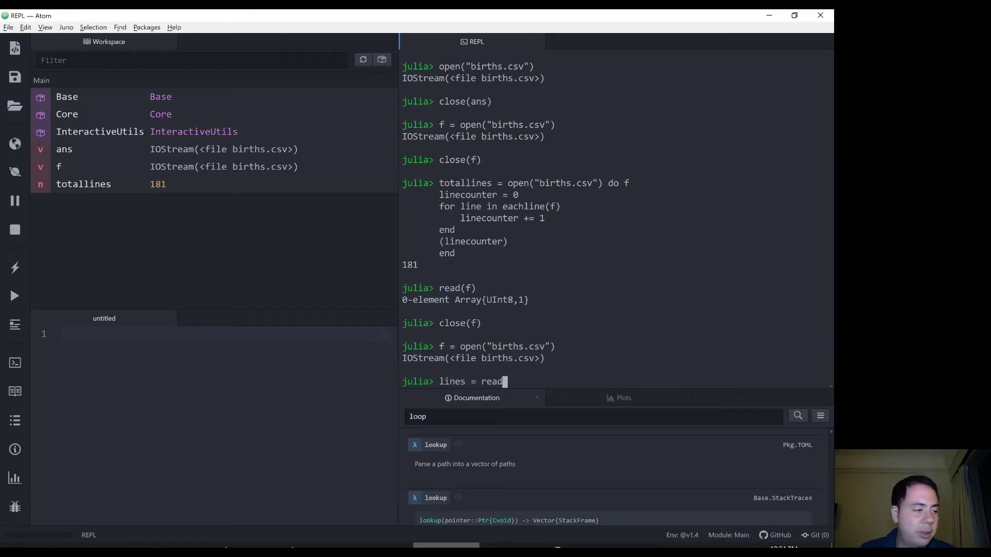
{"action": "type", "text": "lines(f)"}
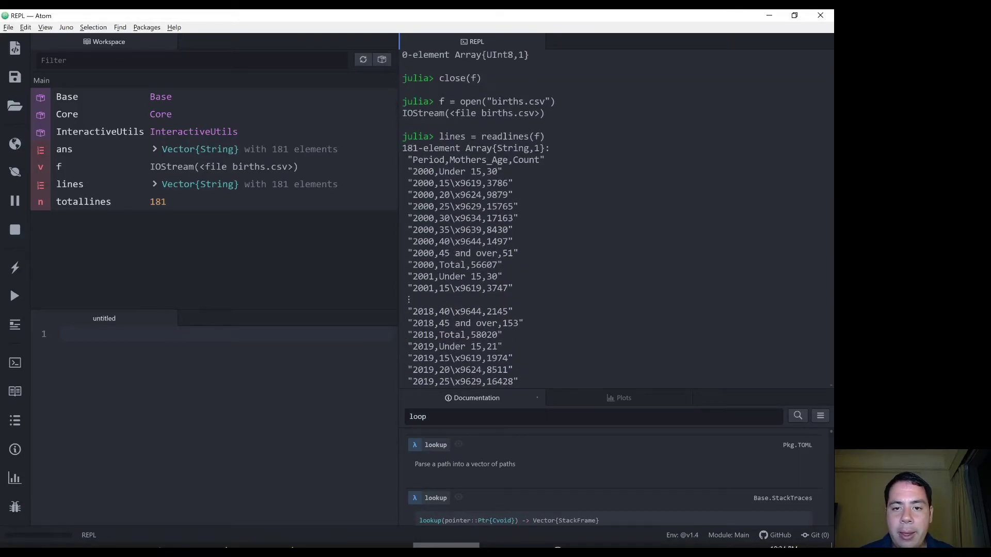
{"action": "scroll", "scroll_direction": "up", "scroll_amount": 3}
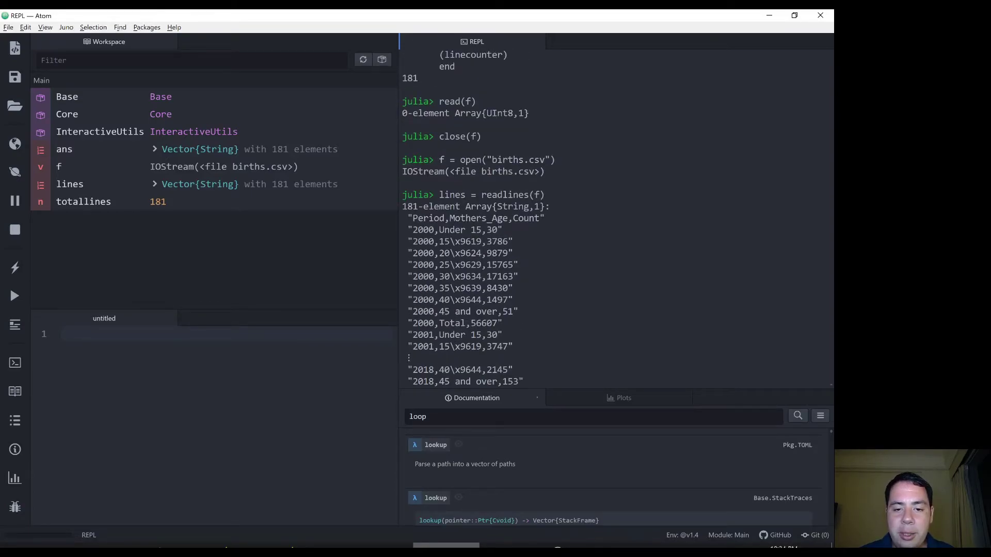
{"action": "scroll", "scroll_direction": "down", "scroll_amount": 3}
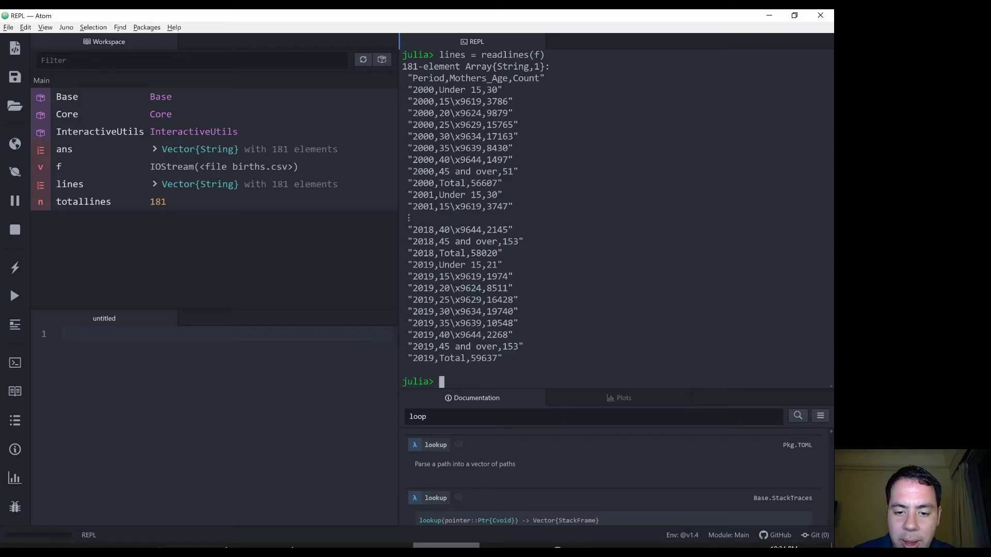
- Enter the \x9629 escape at the julia> prompt and run it, raising a syntax error
{"action": "type", "text": "\\x9"}
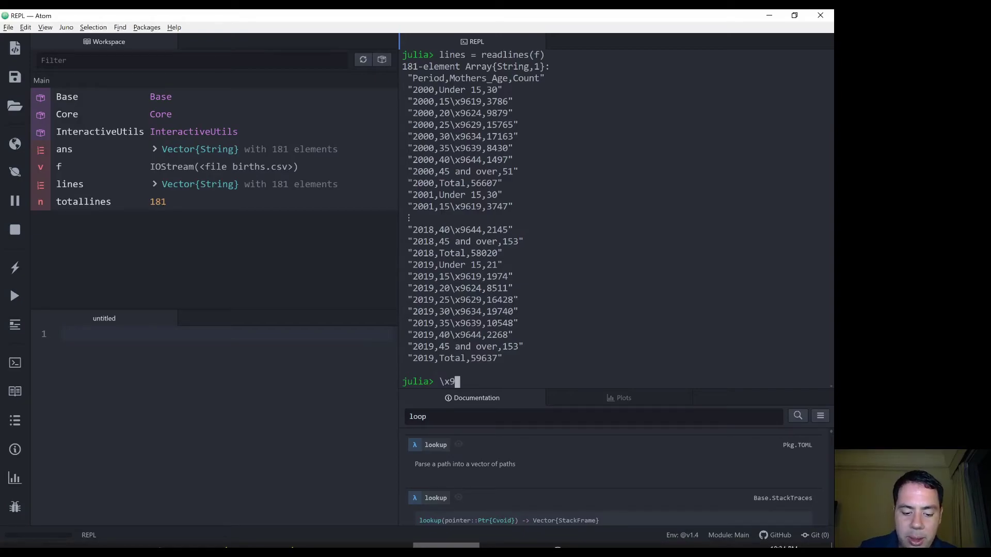
{"action": "type", "text": "6"}
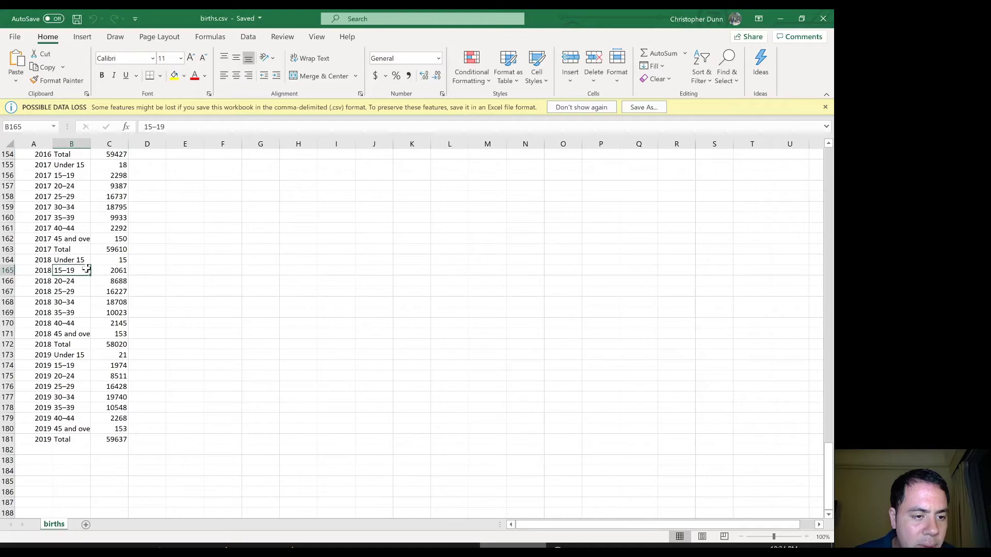
{"action": "left_click", "coordinate": [185, 323]}
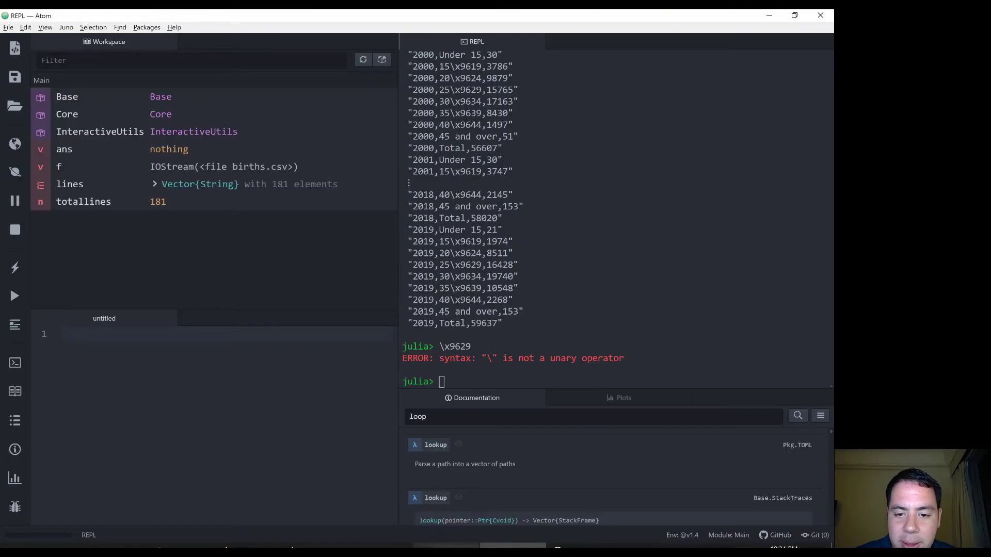
- Run Unicode(96) at the julia> prompt, getting an UndefVarError that Unicode is not defined
{"action": "left_click", "coordinate": [443, 382]}
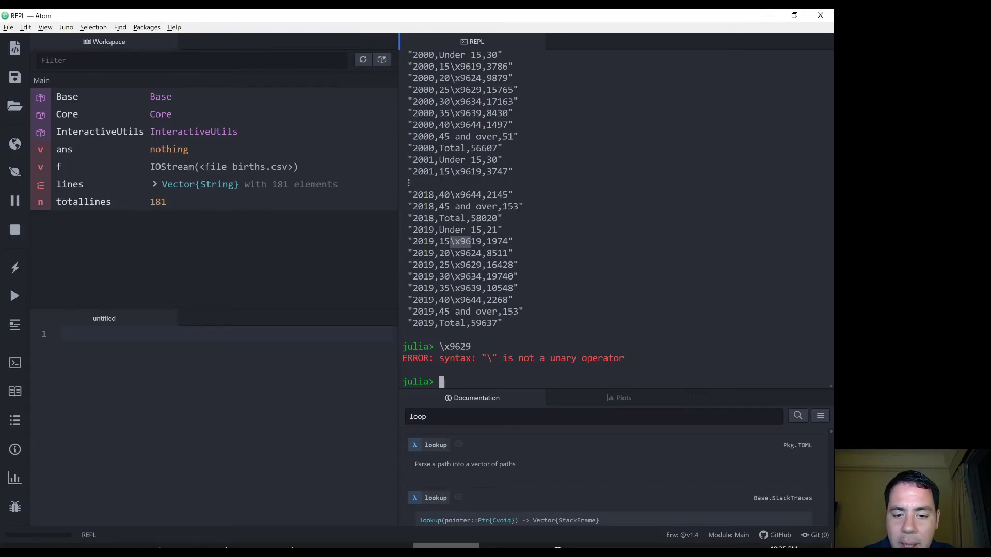
{"action": "type", "text": "U"}
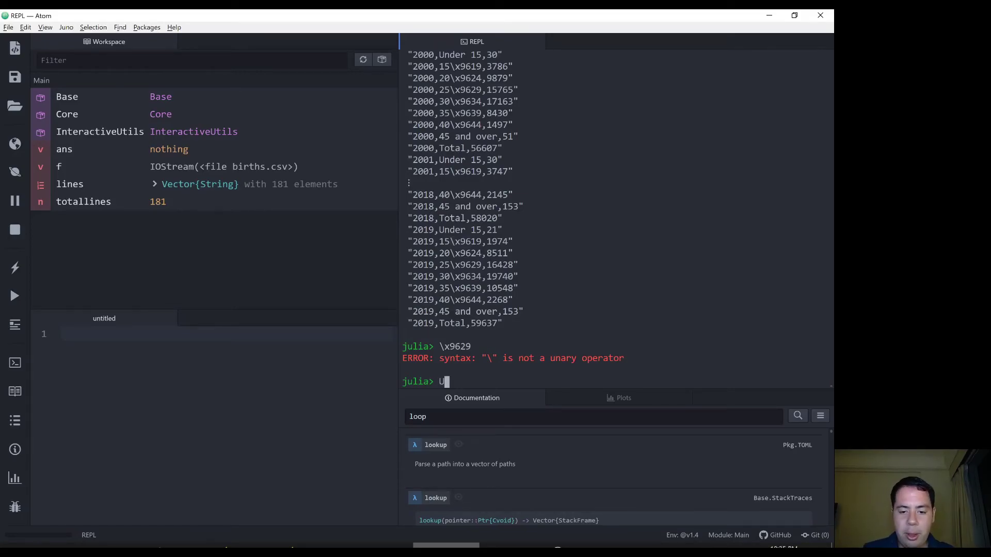
{"action": "type", "text": "nicode("}
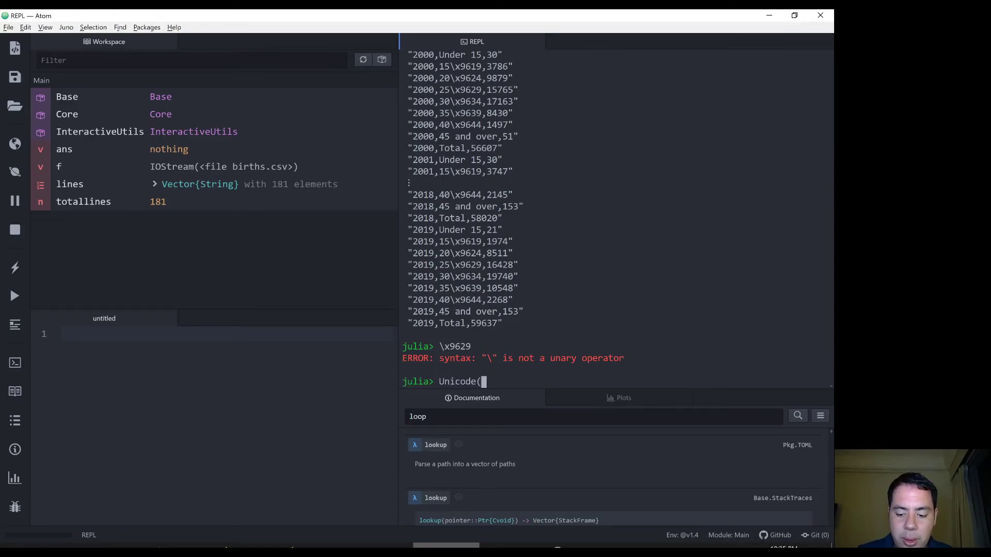
{"action": "type", "text": "9"}
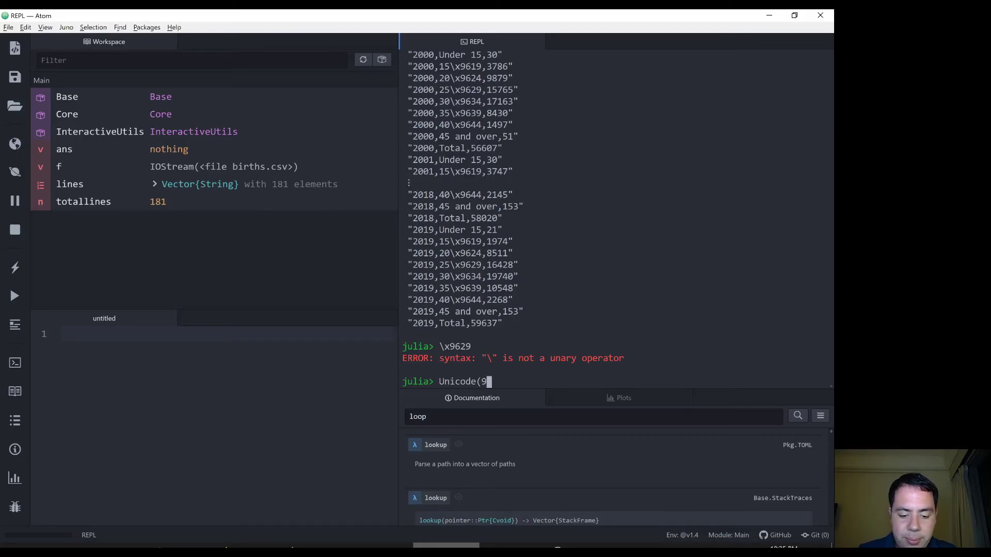
{"action": "key", "text": "Return"}
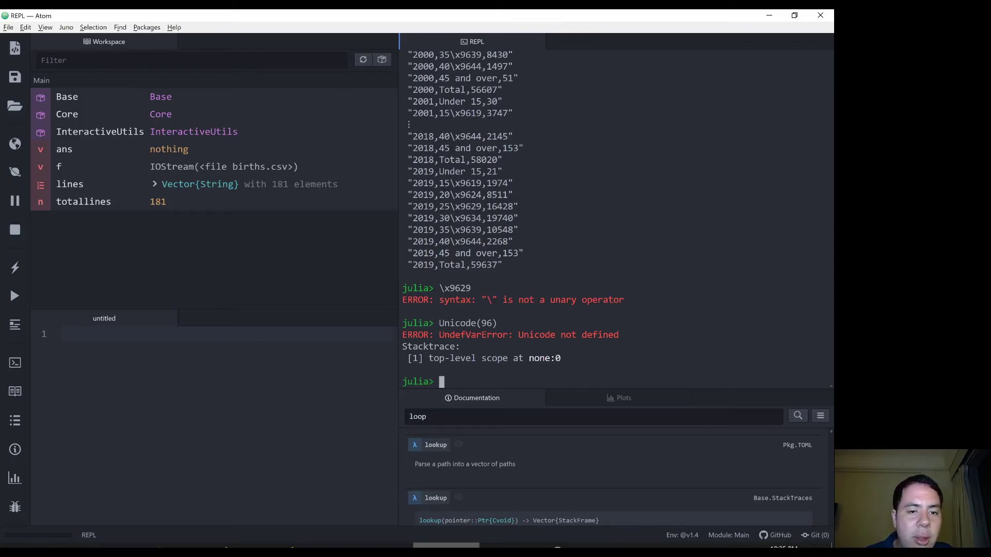
{"action": "mouse_move", "coordinate": [155, 192]}
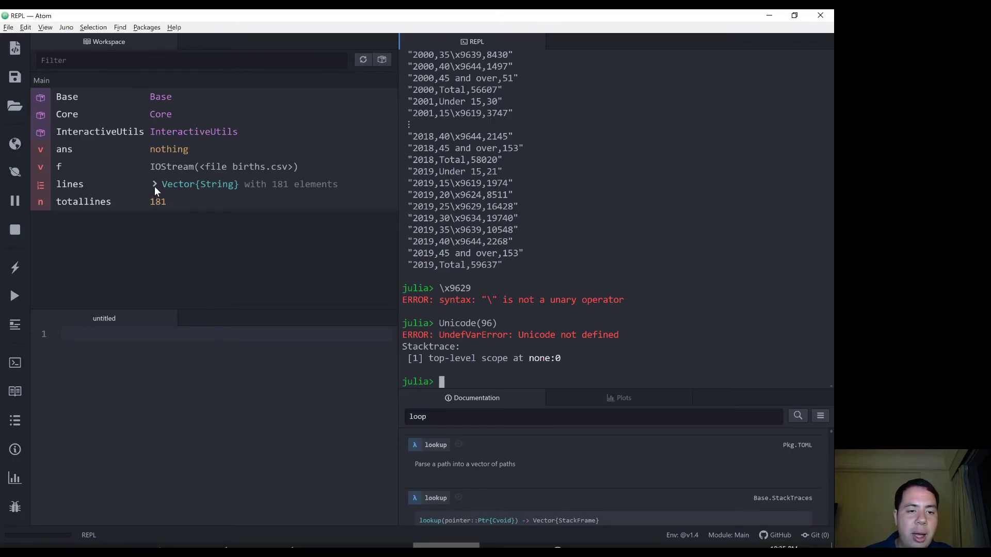
- Expand lines in the Workspace pane to list births.csv rows from header to 2019 totals
{"action": "left_click", "coordinate": [154, 184]}
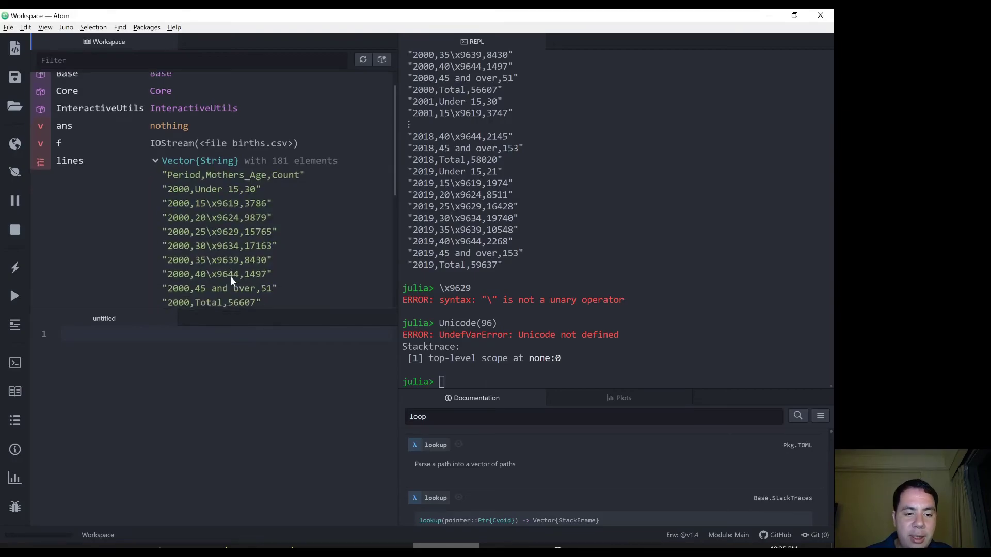
{"action": "scroll", "scroll_direction": "down", "scroll_amount": 3}
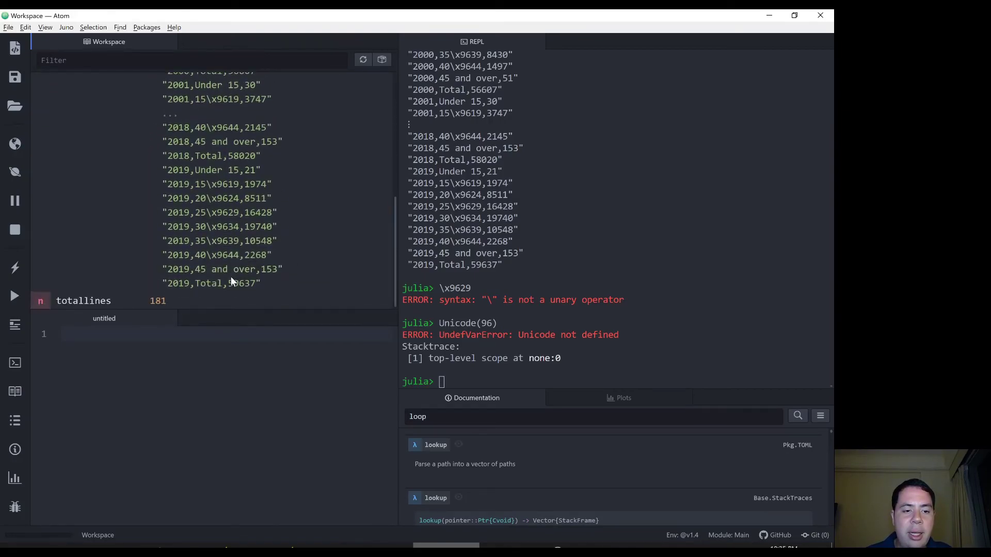
{"action": "scroll", "scroll_direction": "up", "scroll_amount": 3}
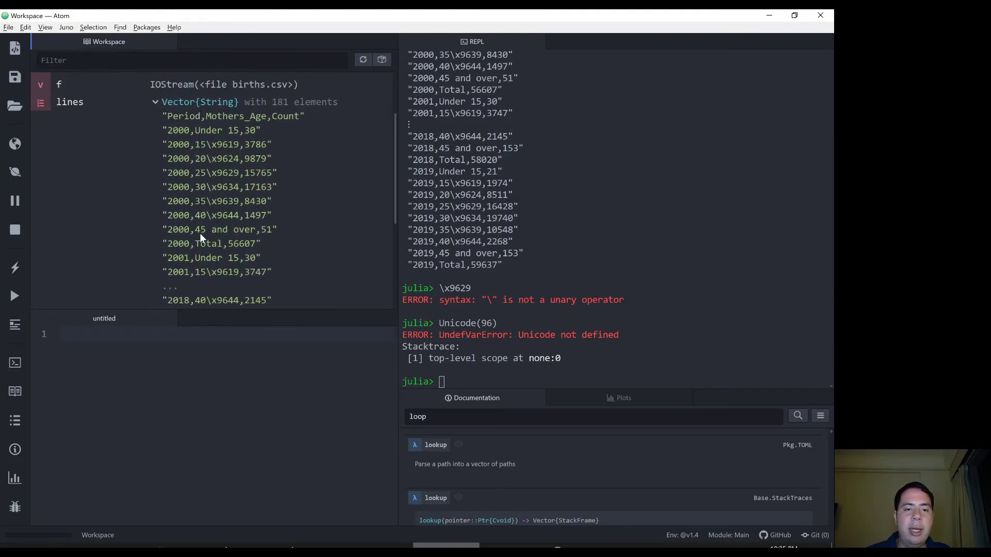
{"action": "mouse_move", "coordinate": [247, 133]}
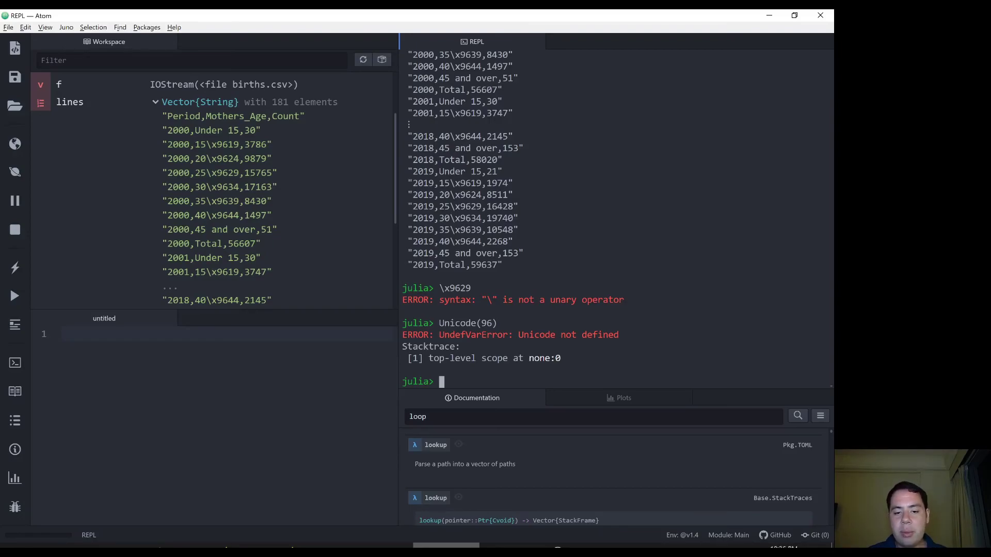
{"action": "scroll", "scroll_direction": "up", "scroll_amount": 3}
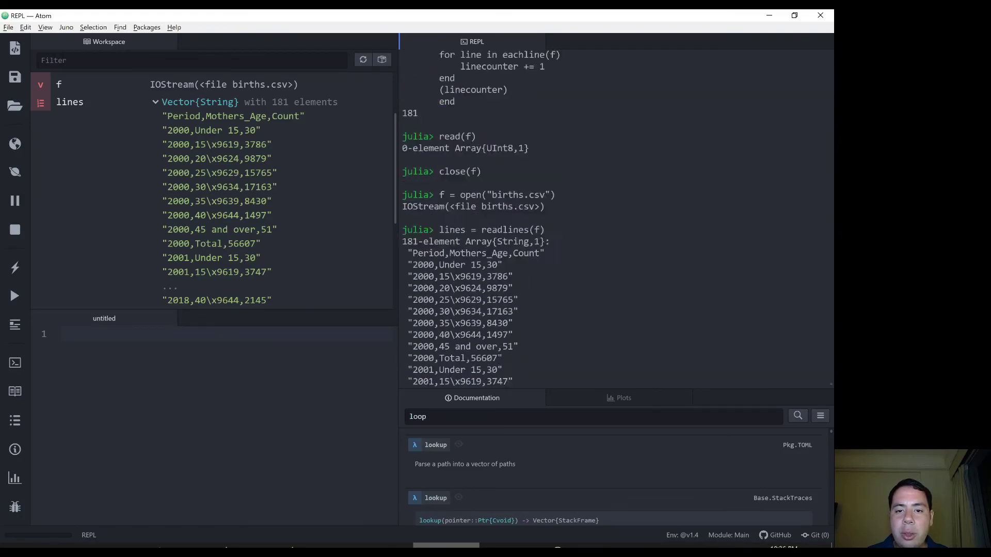
{"action": "scroll", "scroll_direction": "up", "scroll_amount": 3}
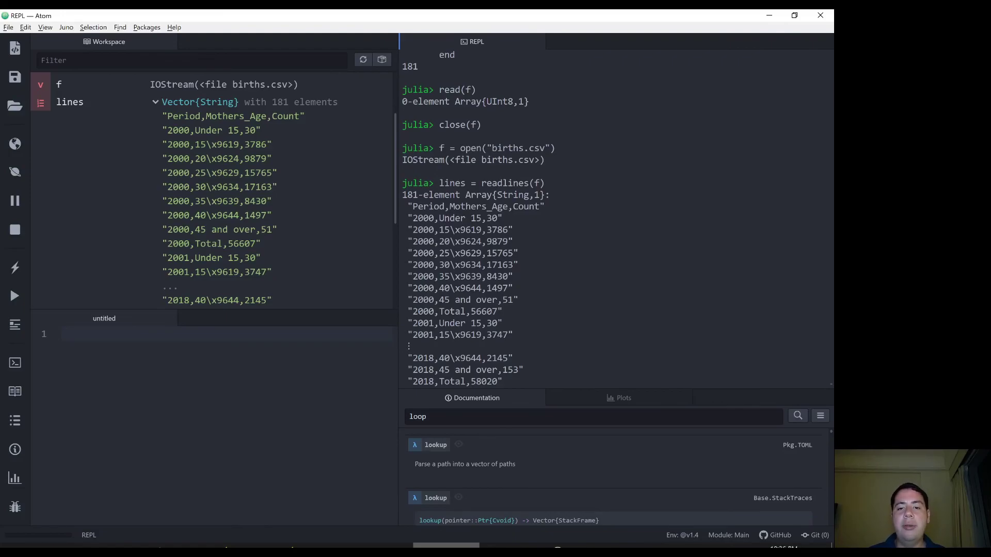
{"action": "double_click", "coordinate": [505, 183]}
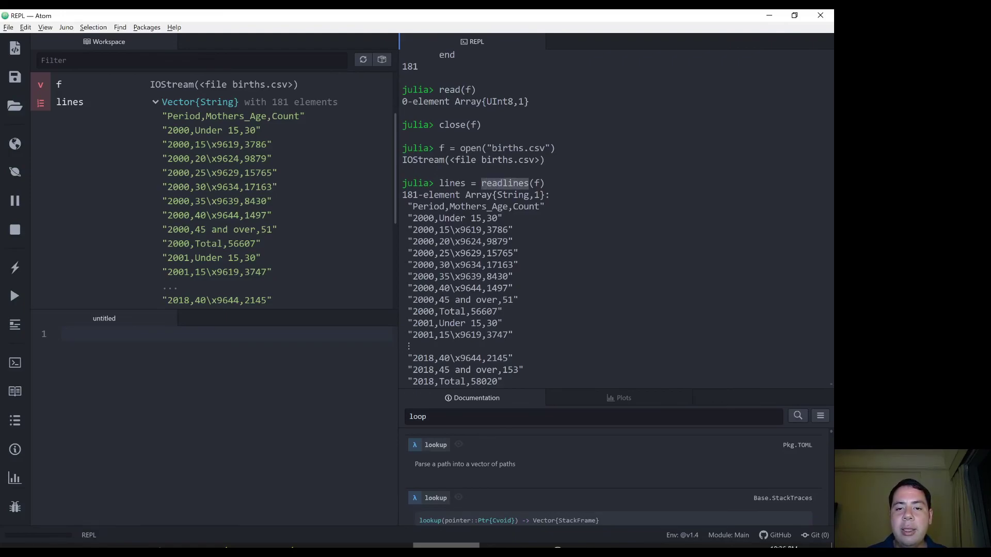
{"action": "scroll", "scroll_direction": "up", "scroll_amount": 3}
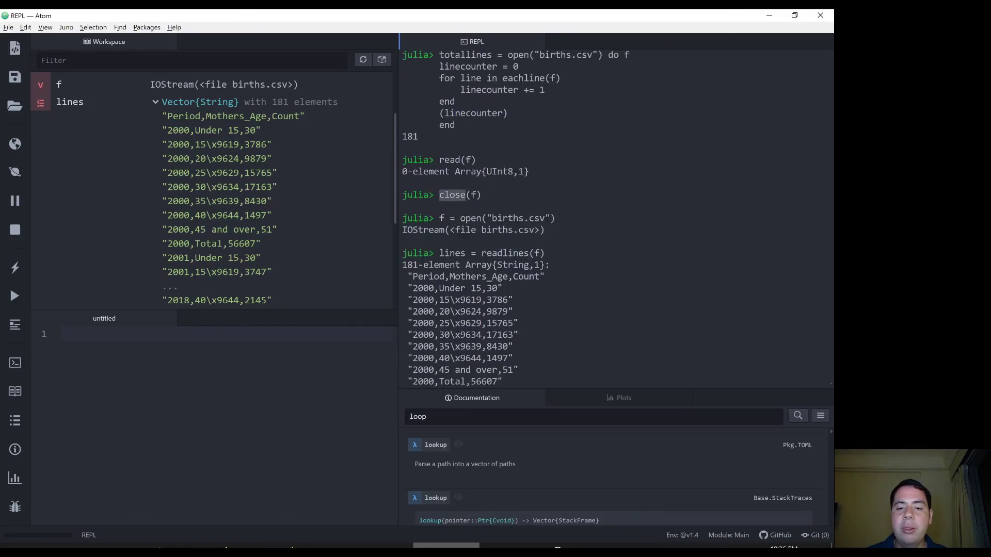